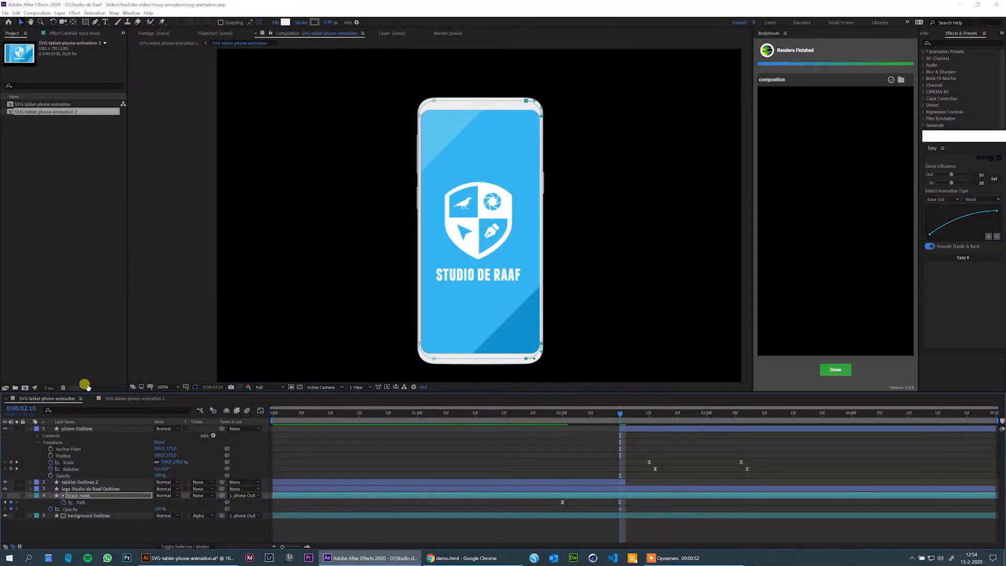
Step: Switch to the SVG-tablet-phone-animation 2 composition and bring up its composition settings
{"action": "left_click", "coordinate": [28, 429]}
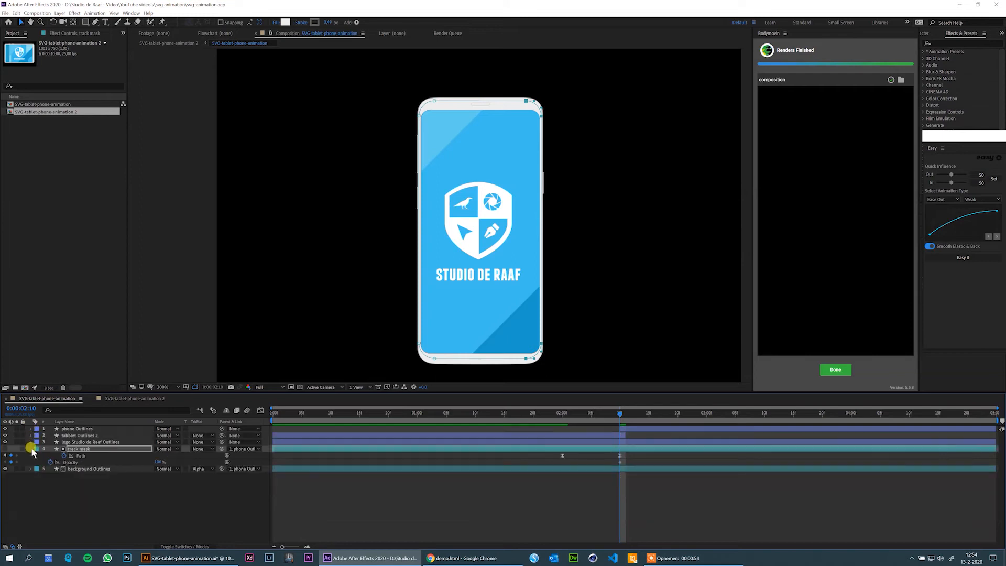
{"action": "left_click", "coordinate": [135, 398]}
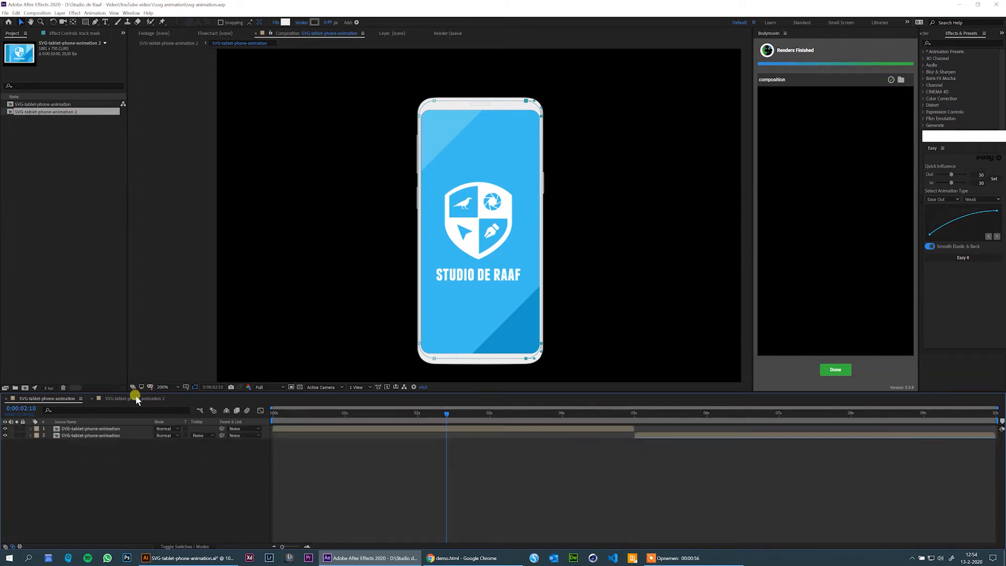
{"action": "left_click", "coordinate": [168, 43]}
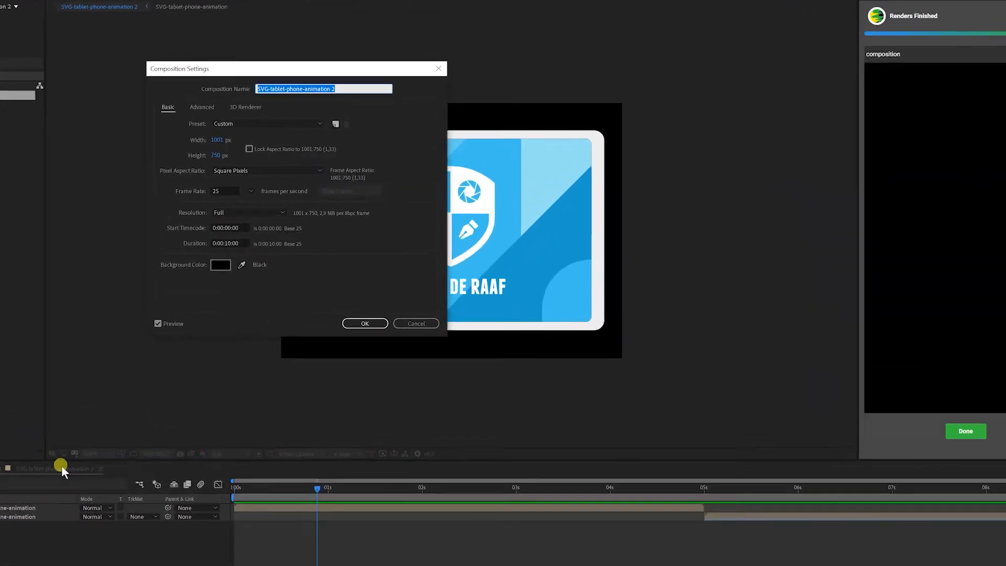
Step: Rename the composition to 'composition' and confirm the settings
{"action": "type", "text": "composition"}
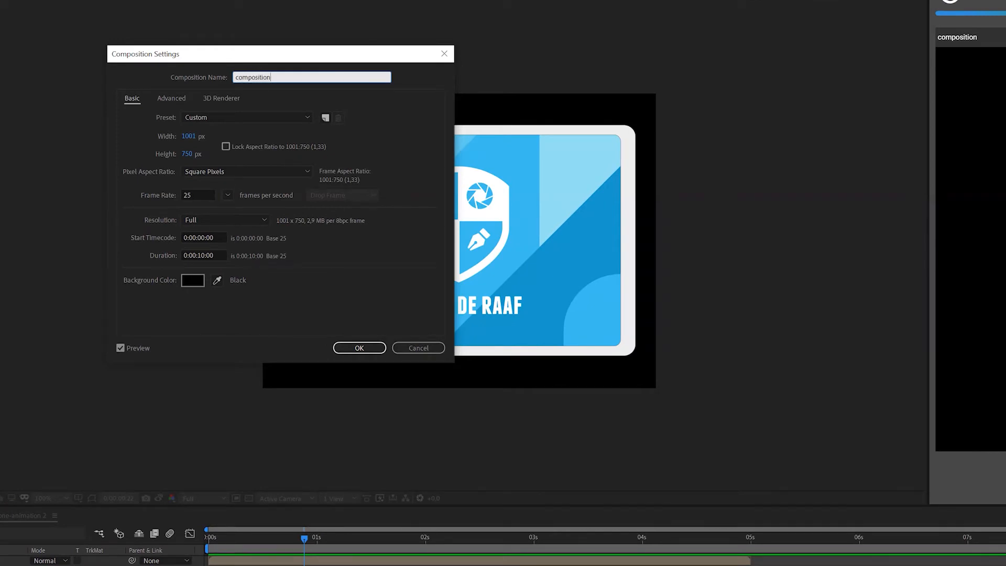
{"action": "left_click", "coordinate": [359, 348]}
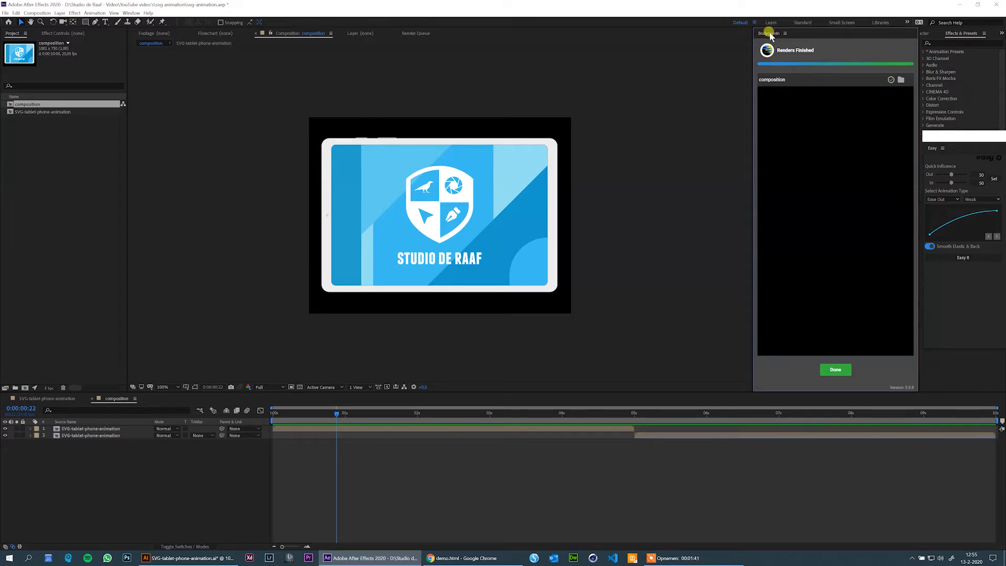
{"action": "mouse_move", "coordinate": [658, 30]}
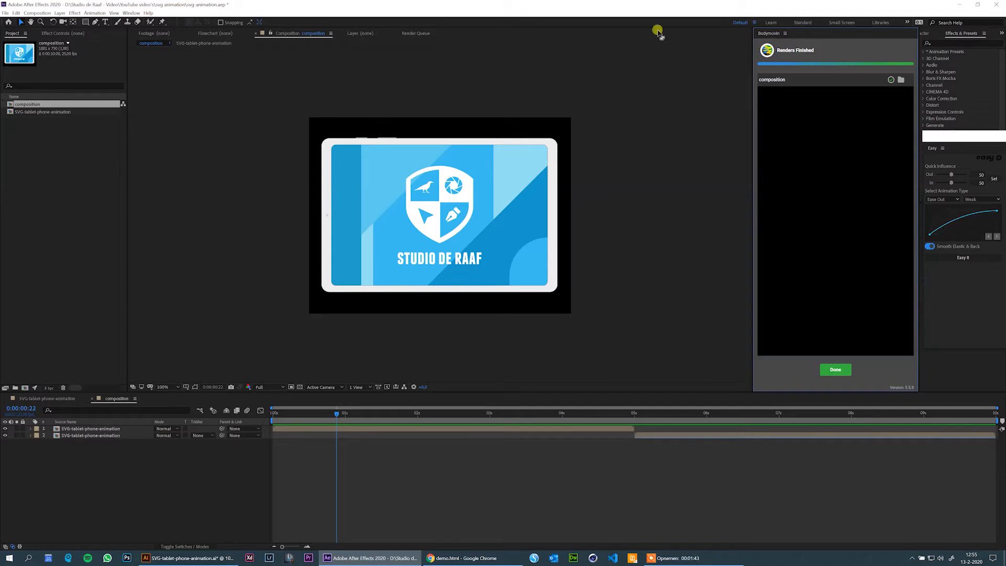
Step: Launch the Bodymovin extension from the Window menu as a floating, enlarged panel
{"action": "left_click", "coordinate": [95, 12]}
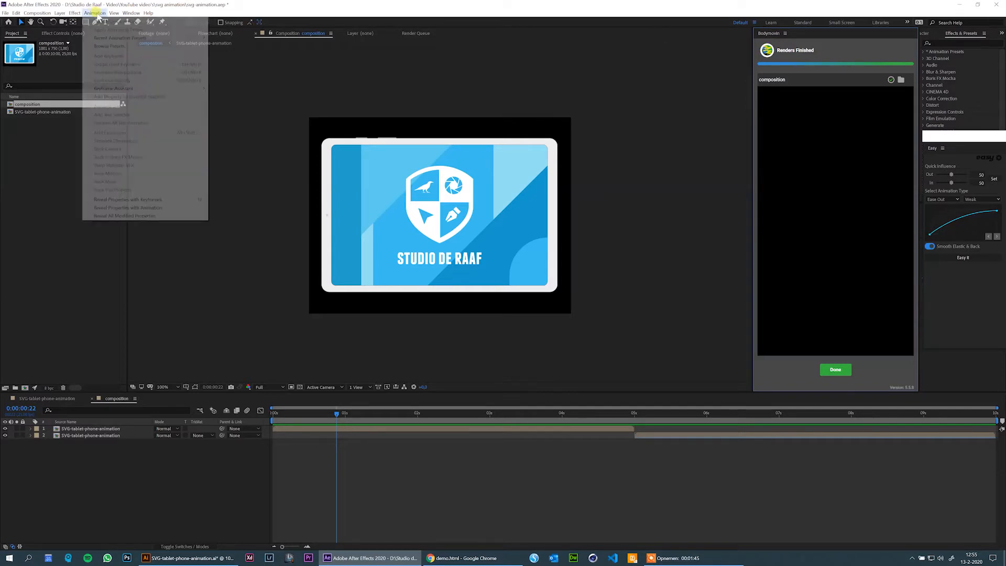
{"action": "left_click", "coordinate": [131, 13]}
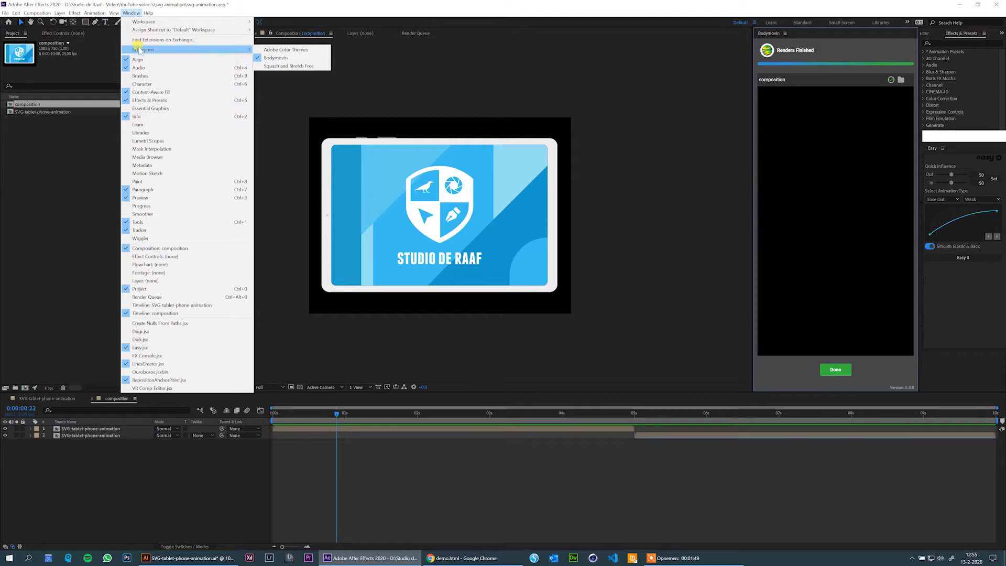
{"action": "mouse_move", "coordinate": [276, 58]}
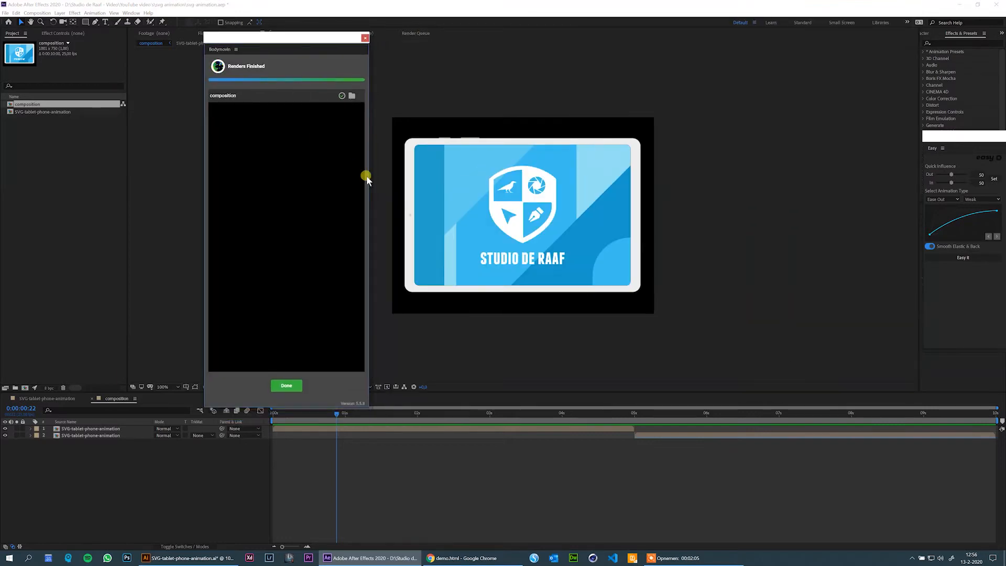
{"action": "mouse_move", "coordinate": [740, 172]}
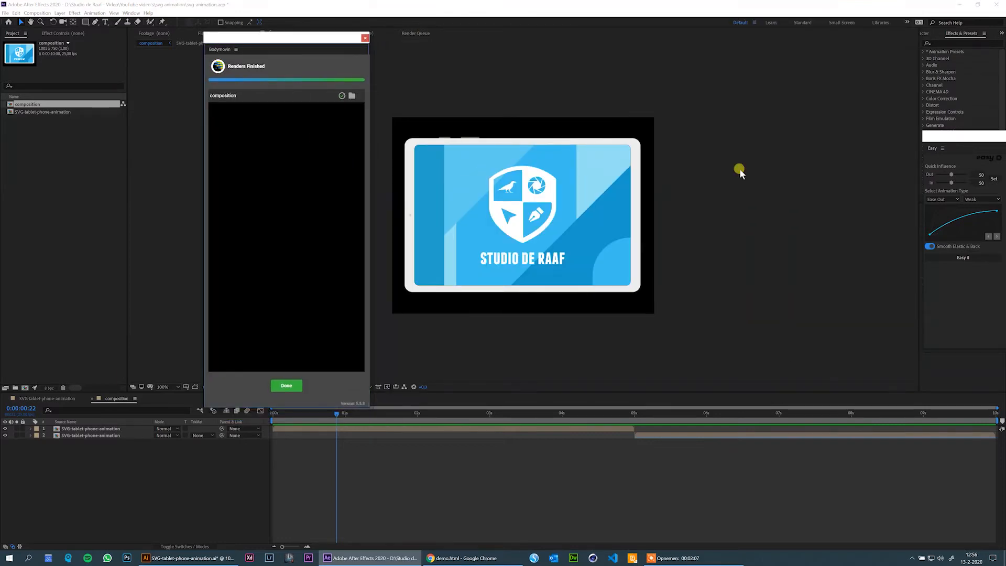
{"action": "left_click", "coordinate": [286, 385]}
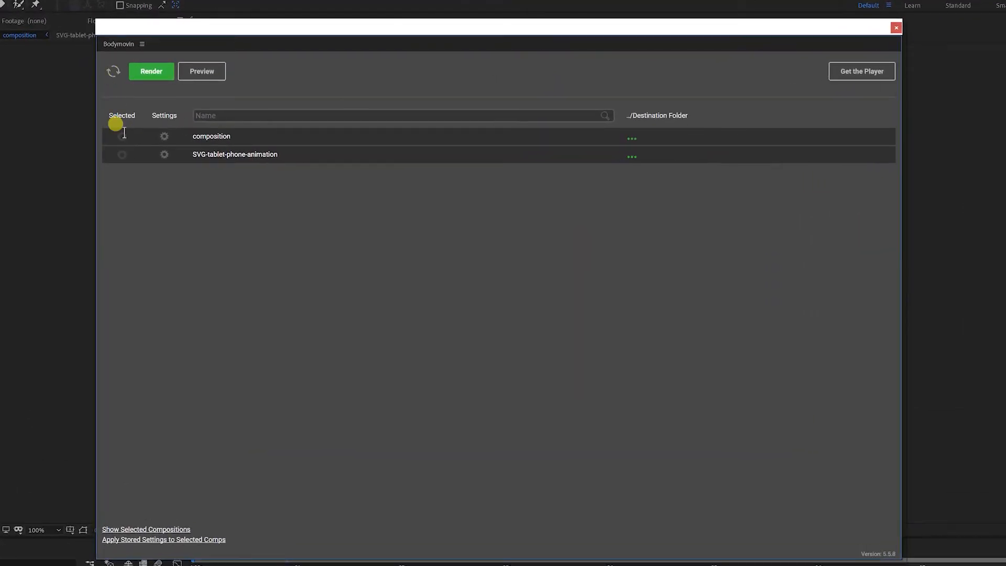
{"action": "mouse_move", "coordinate": [235, 163]}
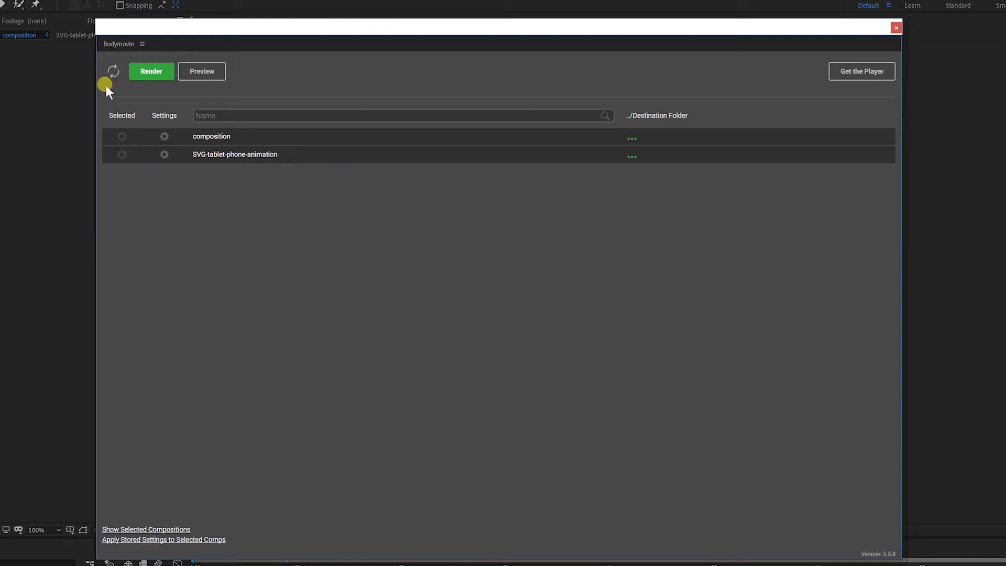
{"action": "mouse_move", "coordinate": [113, 71]}
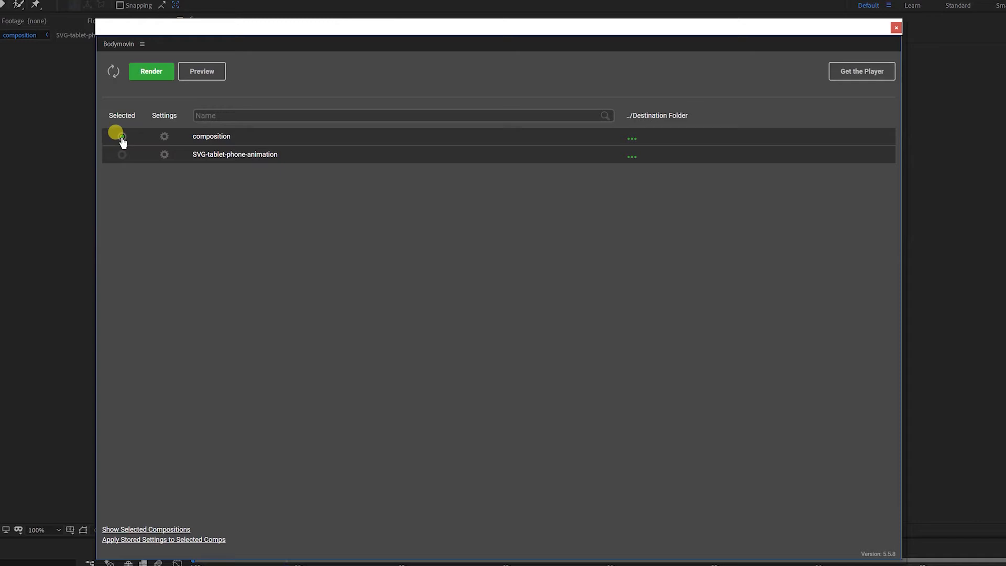
Step: Select the 'composition' comp for Bodymovin export and go to its export settings
{"action": "left_click", "coordinate": [121, 136]}
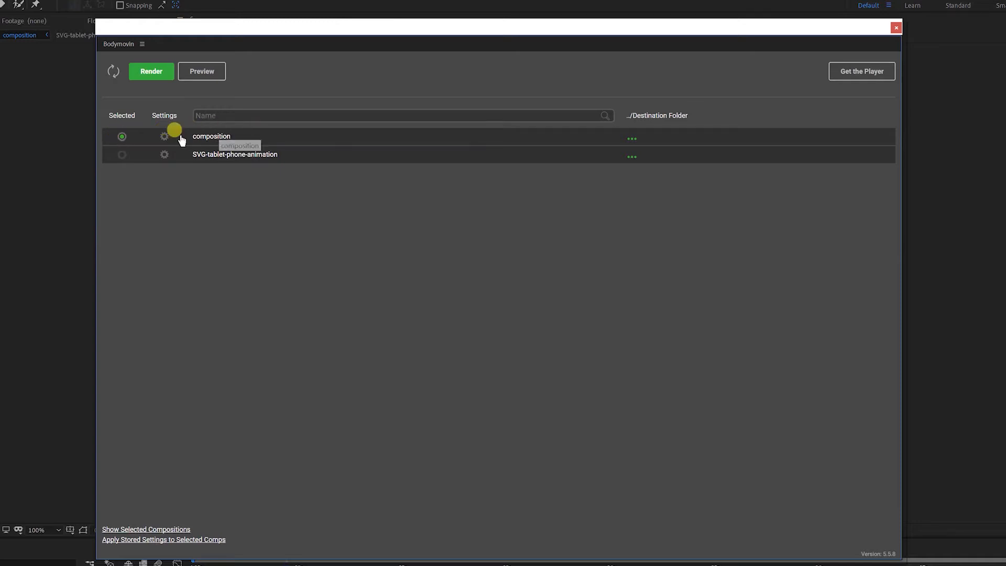
{"action": "mouse_move", "coordinate": [167, 140]}
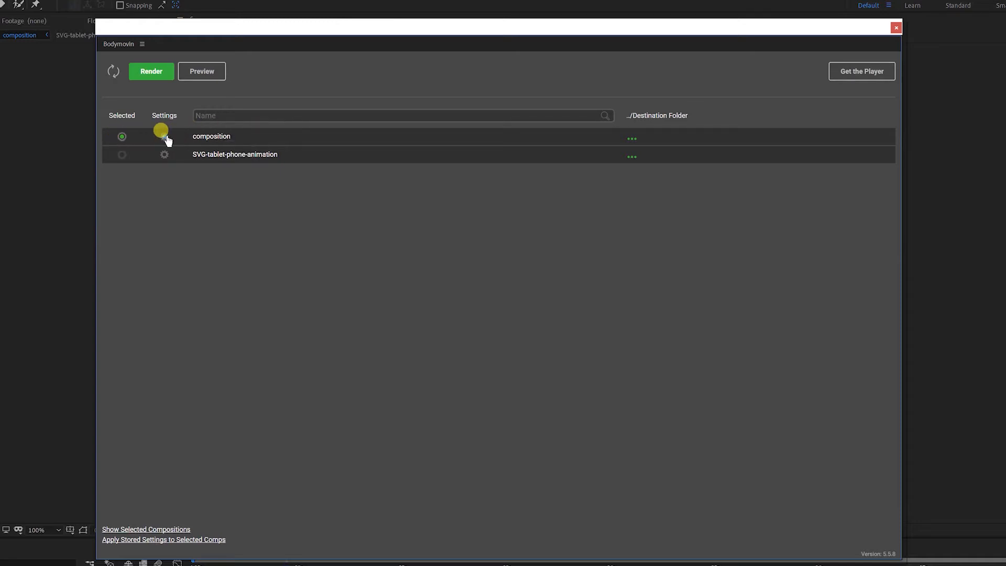
{"action": "left_click", "coordinate": [165, 136]}
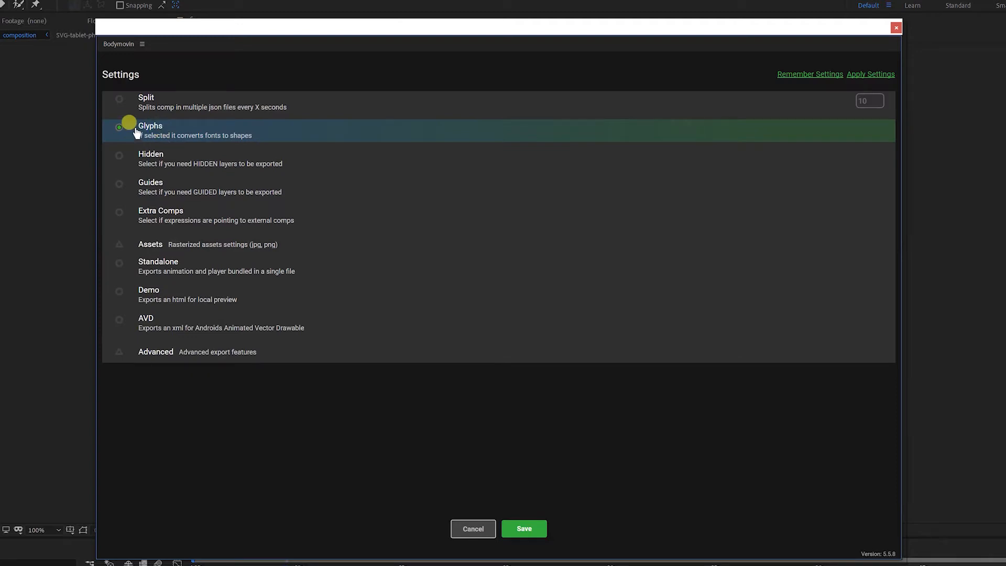
Step: Enable the Demo HTML preview export option and save the Bodymovin settings
{"action": "left_click", "coordinate": [119, 126]}
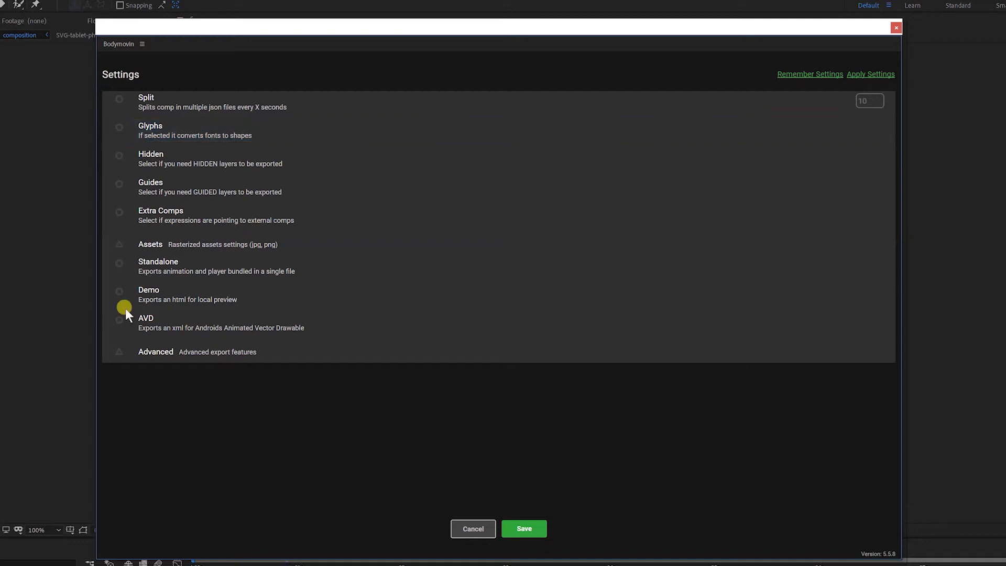
{"action": "mouse_move", "coordinate": [162, 289]}
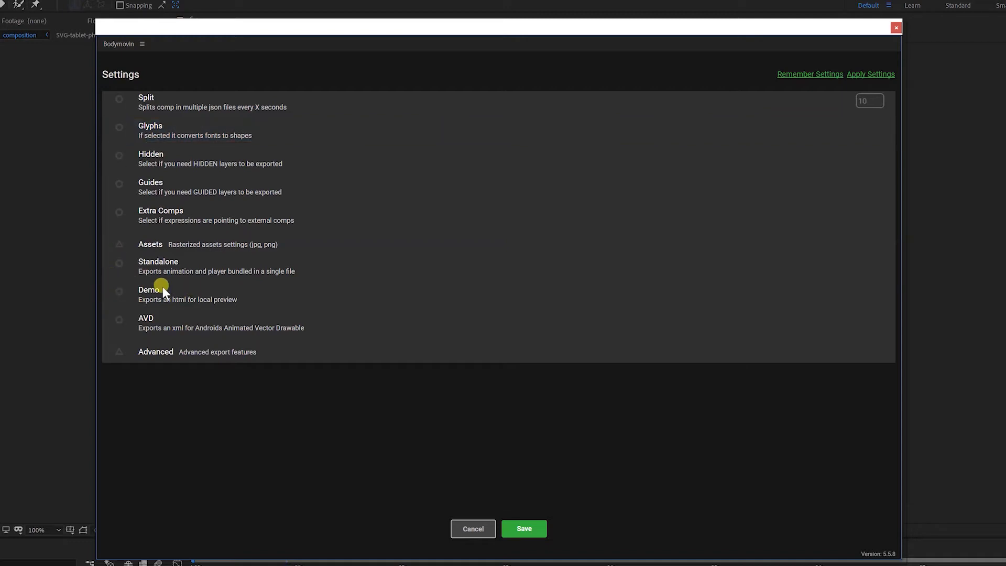
{"action": "mouse_move", "coordinate": [236, 301]}
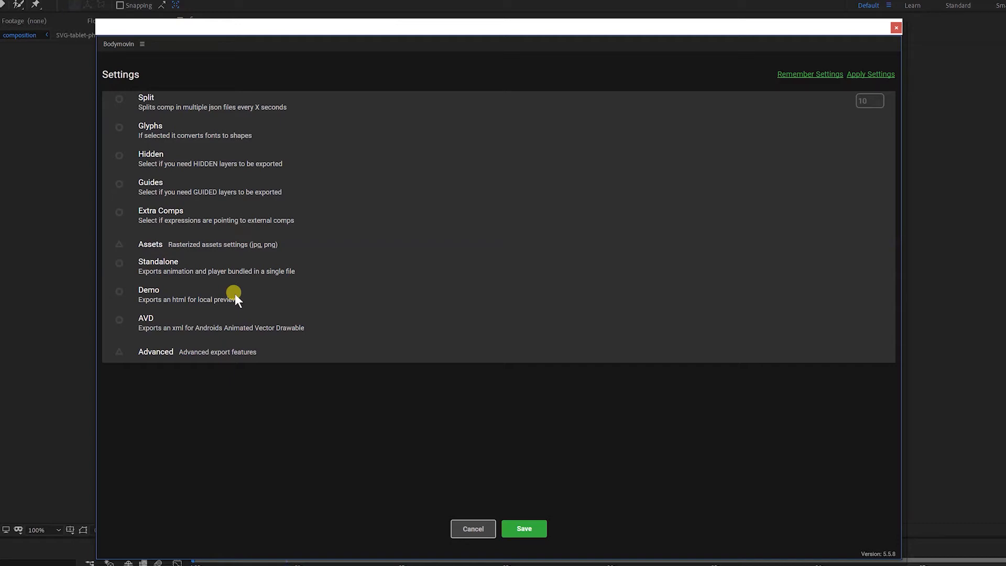
{"action": "mouse_move", "coordinate": [118, 283]}
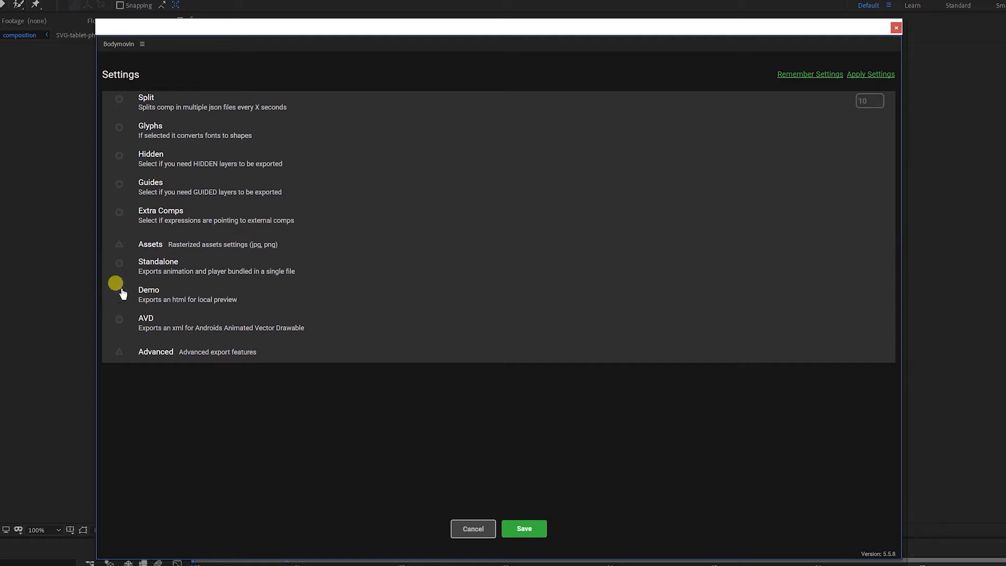
{"action": "left_click", "coordinate": [118, 291]}
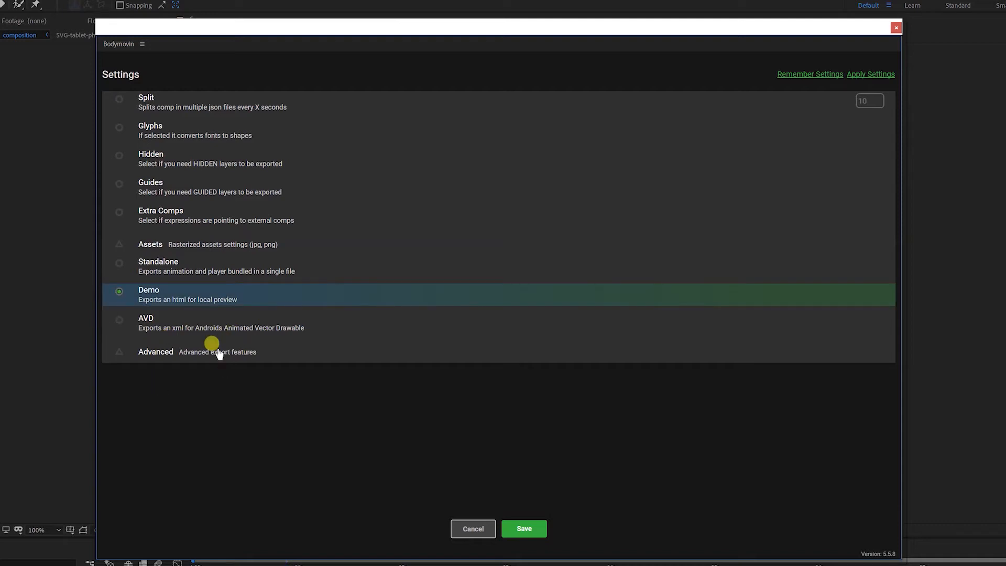
{"action": "mouse_move", "coordinate": [253, 321]}
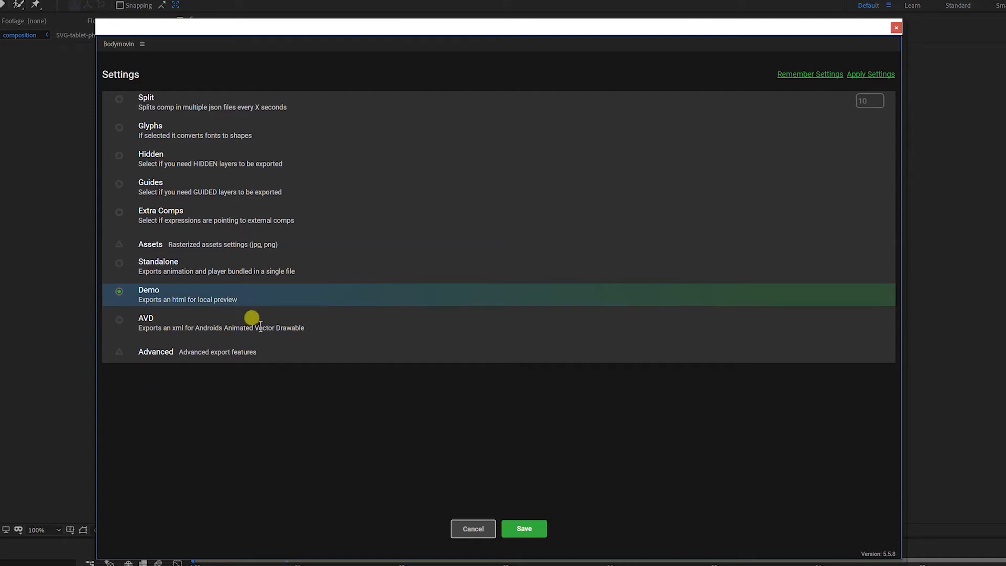
{"action": "mouse_move", "coordinate": [437, 527]}
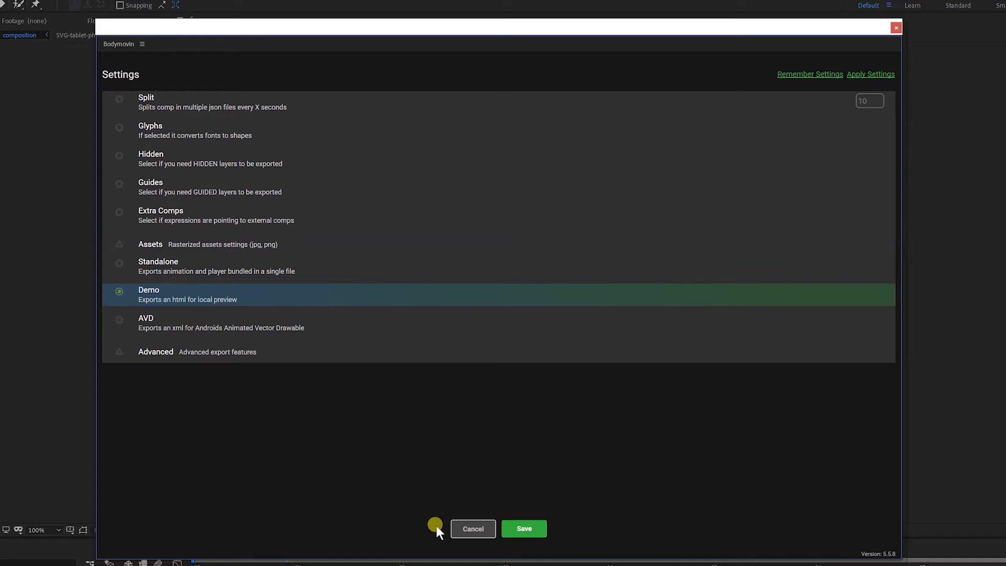
{"action": "left_click", "coordinate": [523, 528]}
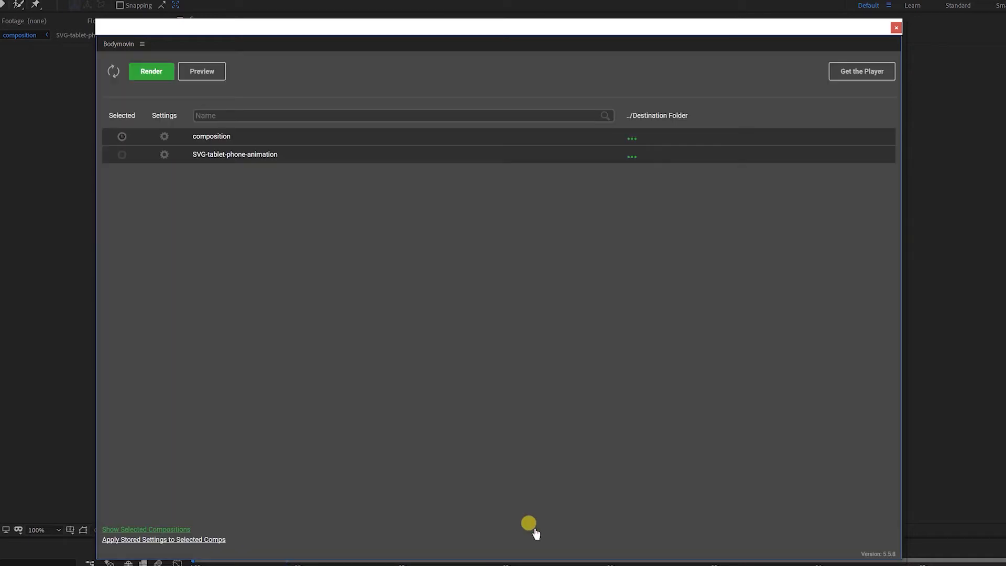
{"action": "left_click", "coordinate": [122, 136]}
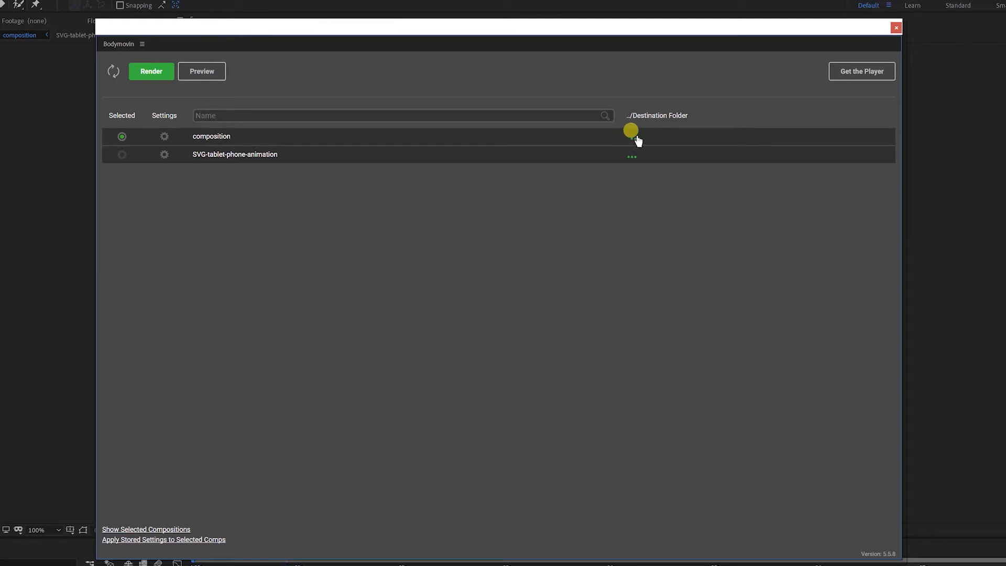
Step: Set the export destination to a new 'svg' folder in svg animation as tablet-to-phone-animation.json
{"action": "left_click", "coordinate": [630, 138]}
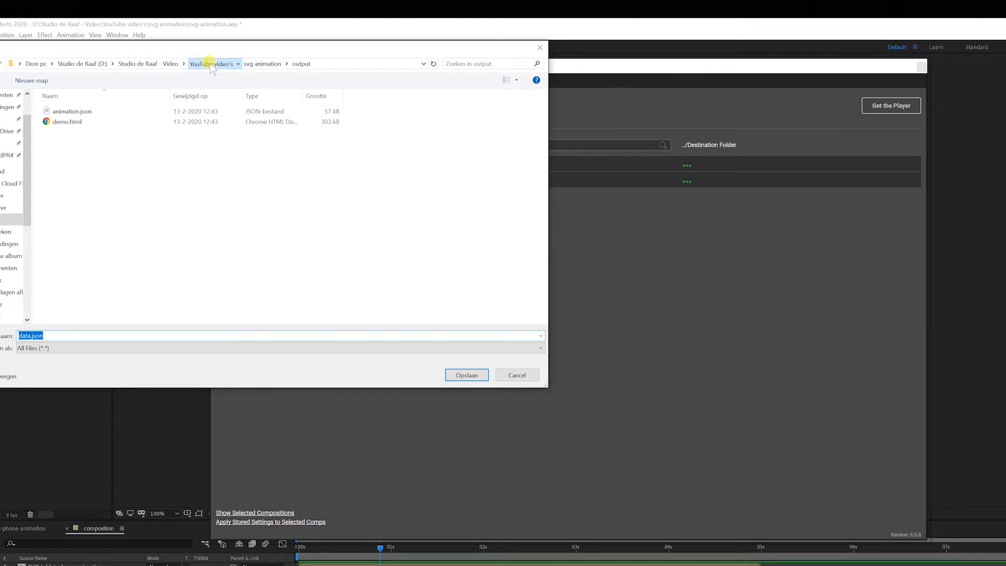
{"action": "left_click", "coordinate": [212, 63]}
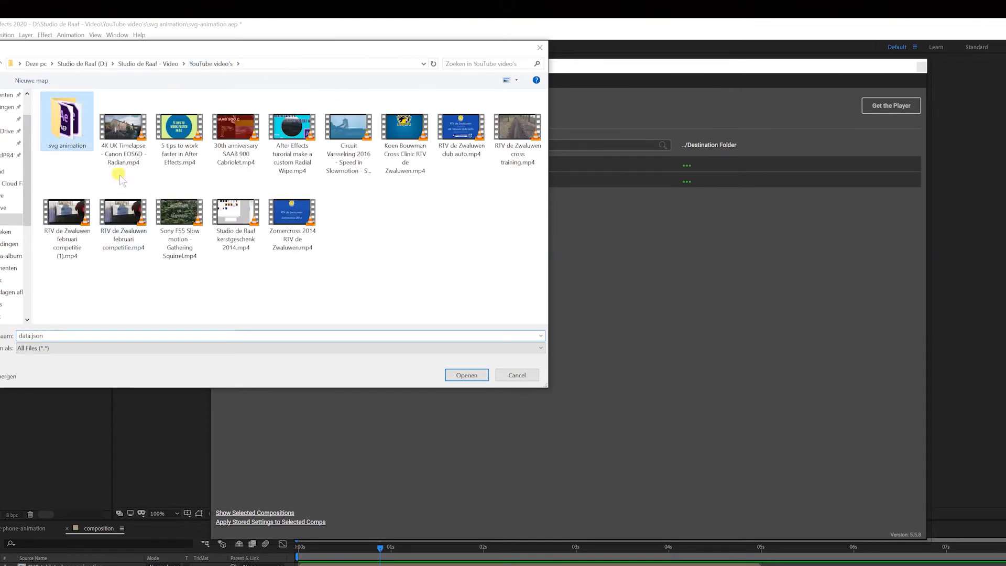
{"action": "double_click", "coordinate": [67, 120]}
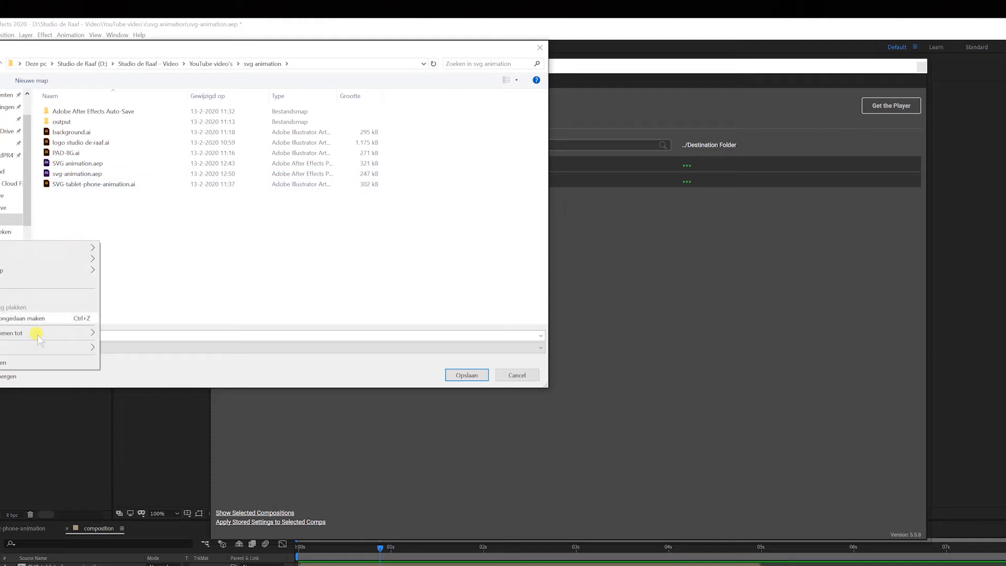
{"action": "left_click", "coordinate": [31, 80]}
{"action": "type", "text": "svg"}
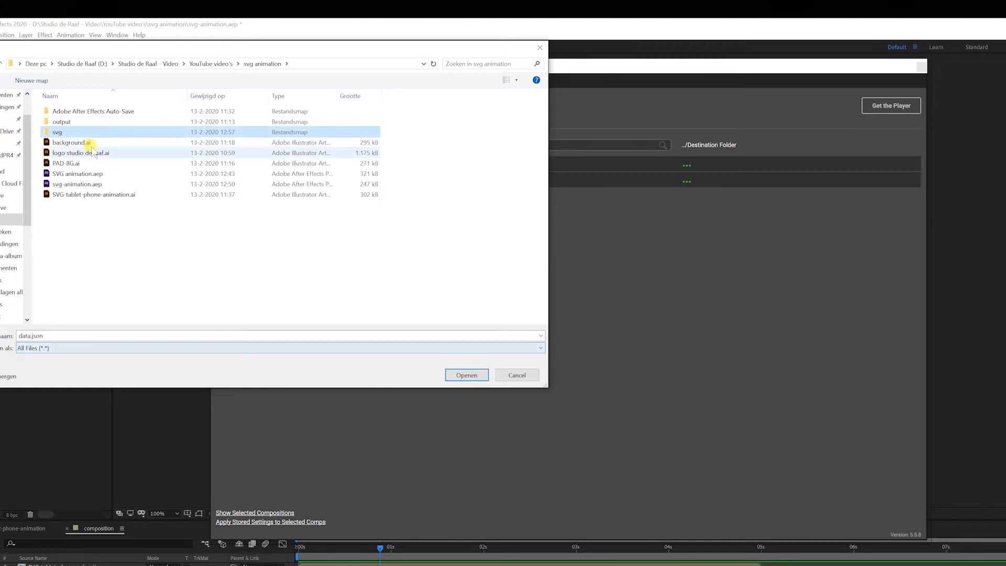
{"action": "double_click", "coordinate": [57, 132]}
{"action": "type", "text": "tablet-to-phone-animation"}
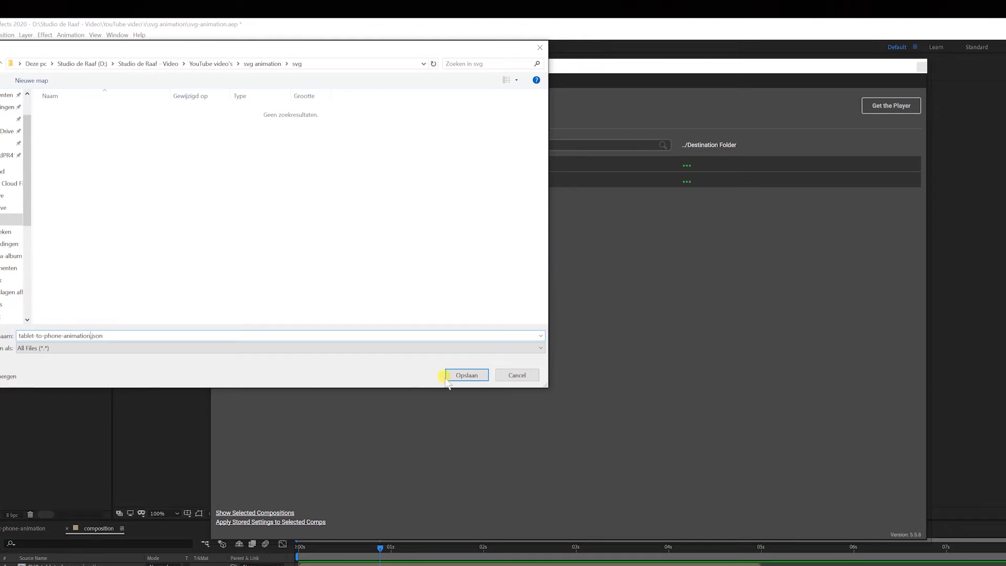
{"action": "left_click", "coordinate": [466, 375]}
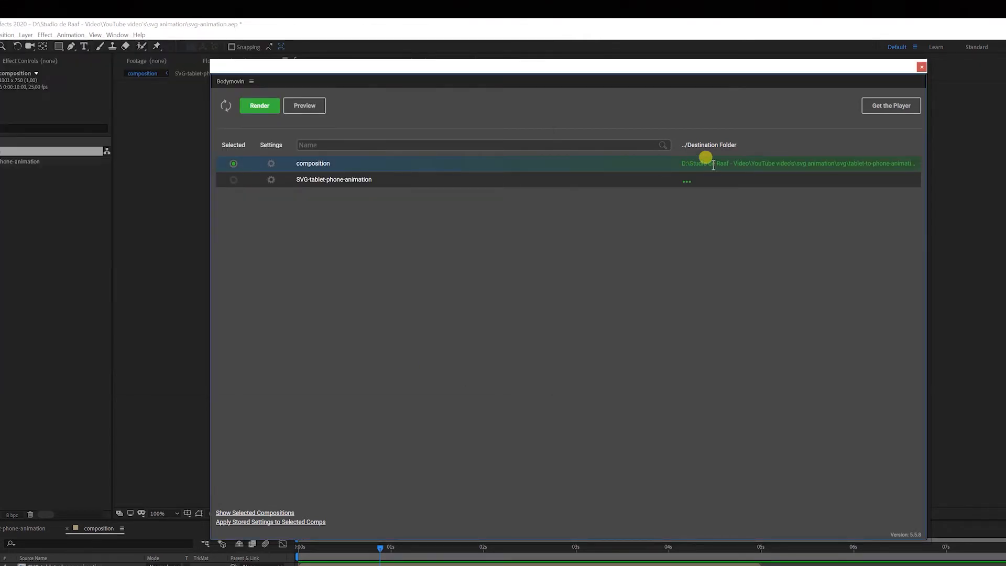
{"action": "mouse_move", "coordinate": [209, 173]}
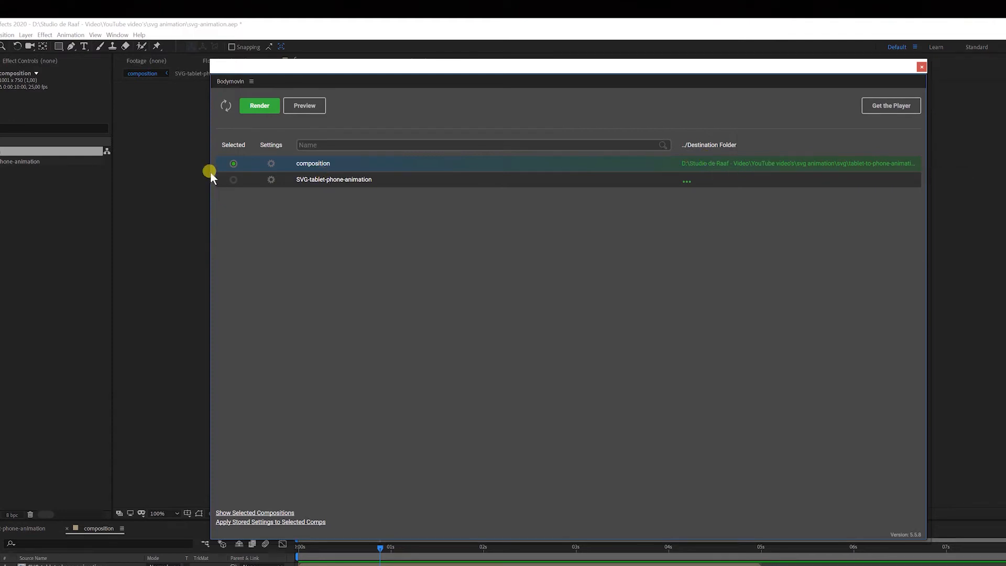
{"action": "mouse_move", "coordinate": [589, 281]}
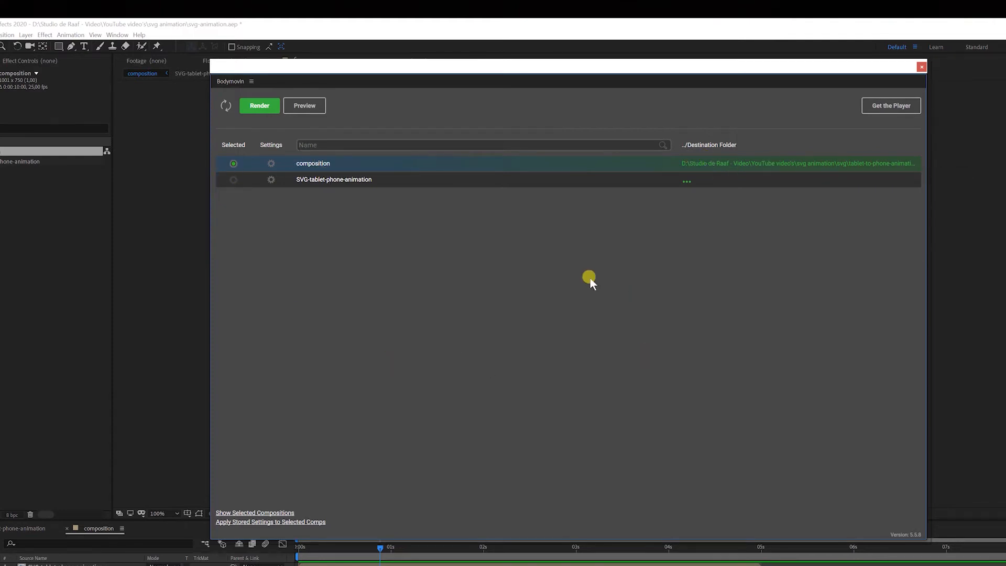
{"action": "mouse_move", "coordinate": [308, 124]}
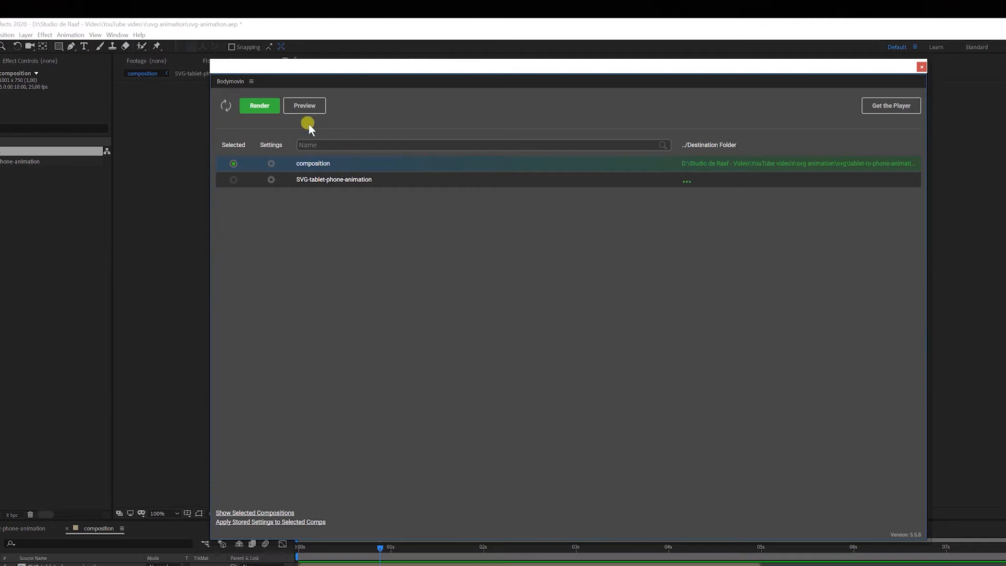
Step: Render the composition to tablet-to-phone-animation.json and close the Renders Finished report
{"action": "left_click", "coordinate": [259, 104]}
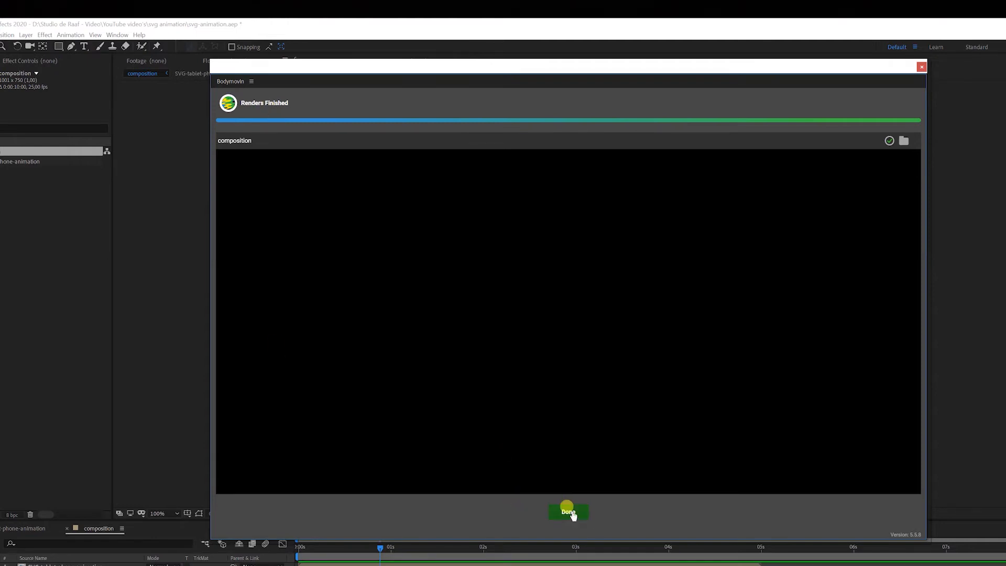
{"action": "mouse_move", "coordinate": [567, 511]}
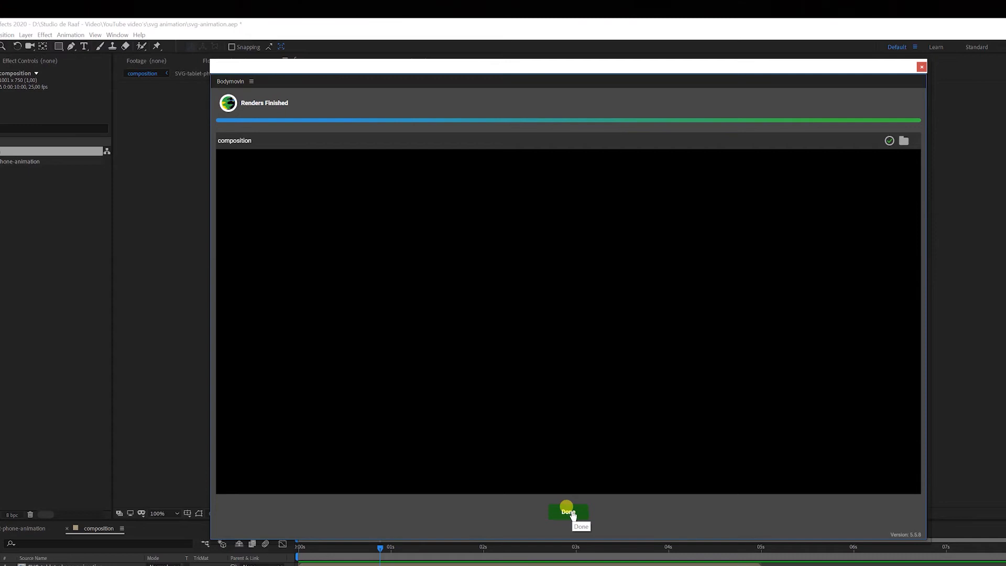
{"action": "left_click", "coordinate": [567, 512]}
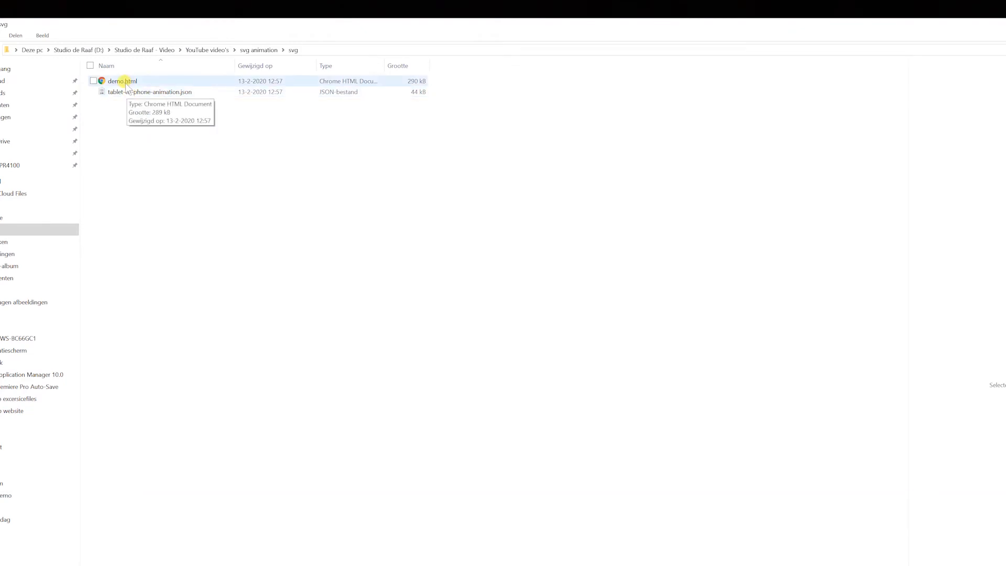
Step: Launch demo.html from the svg folder in the browser
{"action": "double_click", "coordinate": [123, 80]}
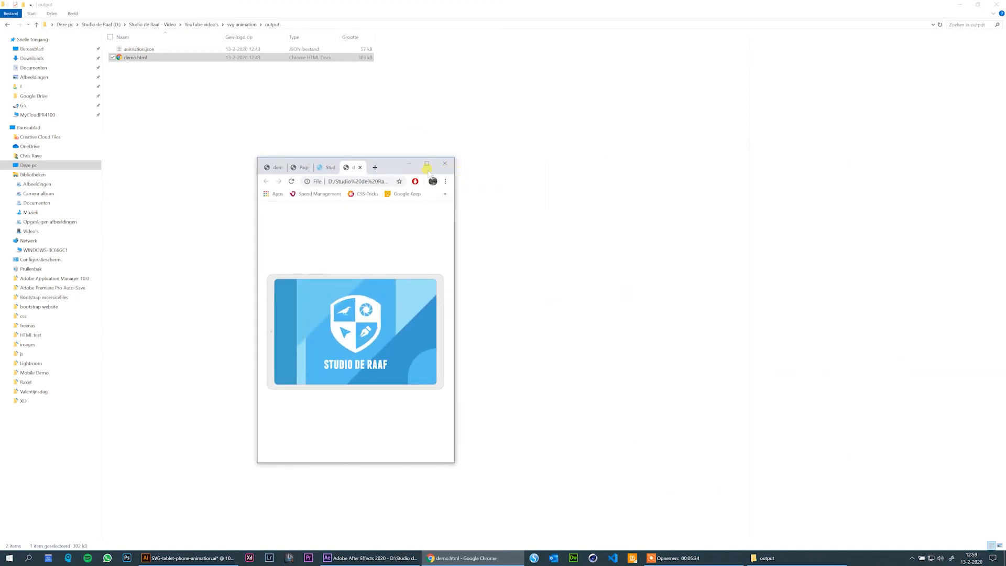
Step: Maximize the demo.html preview, then move on to the WordPress plugin search tab
{"action": "left_click", "coordinate": [427, 164]}
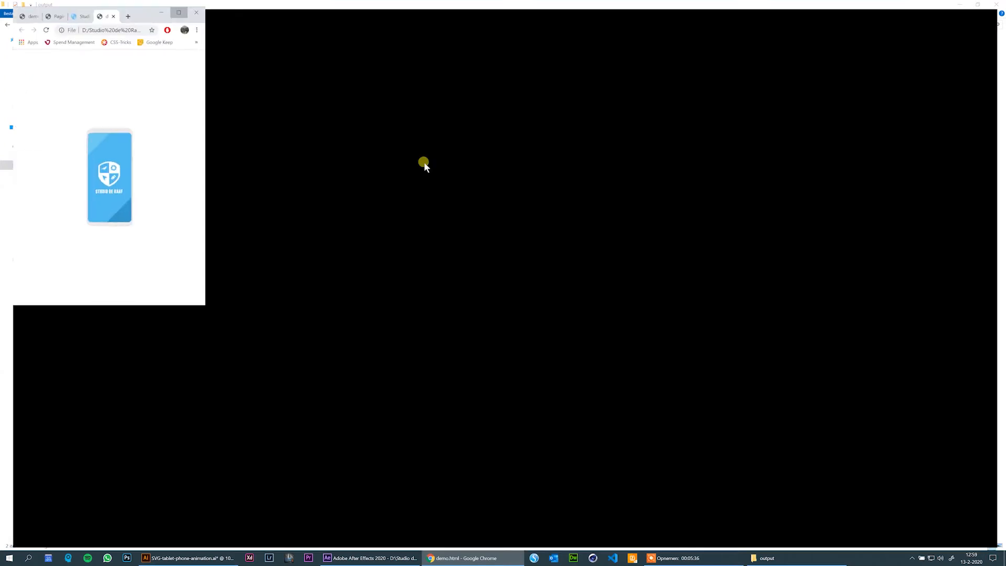
{"action": "left_click", "coordinate": [178, 12]}
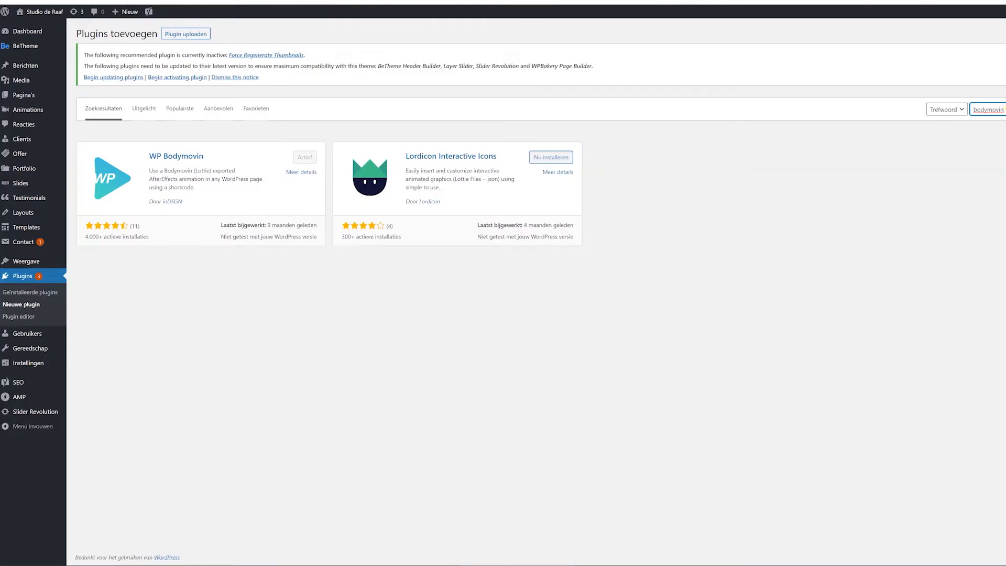
{"action": "mouse_move", "coordinate": [28, 261]}
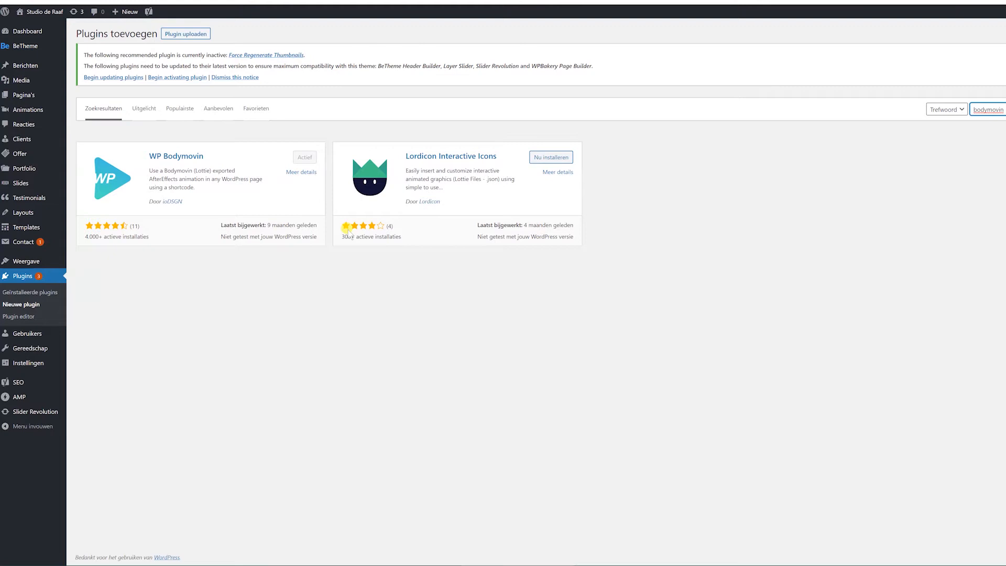
{"action": "mouse_move", "coordinate": [96, 310]}
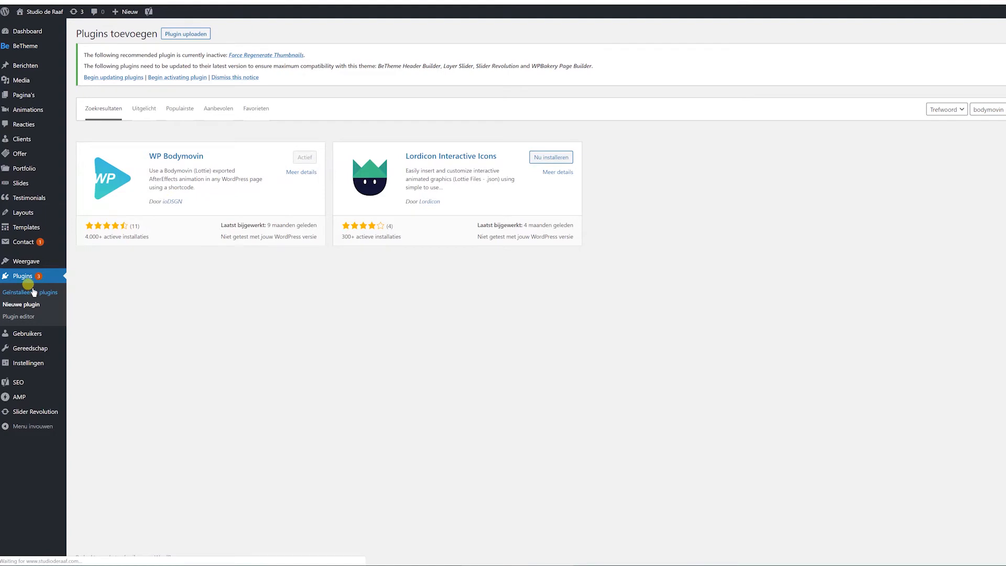
Step: Check WP Bodymovin in the installed plugins list and start a new animation entry
{"action": "left_click", "coordinate": [31, 293]}
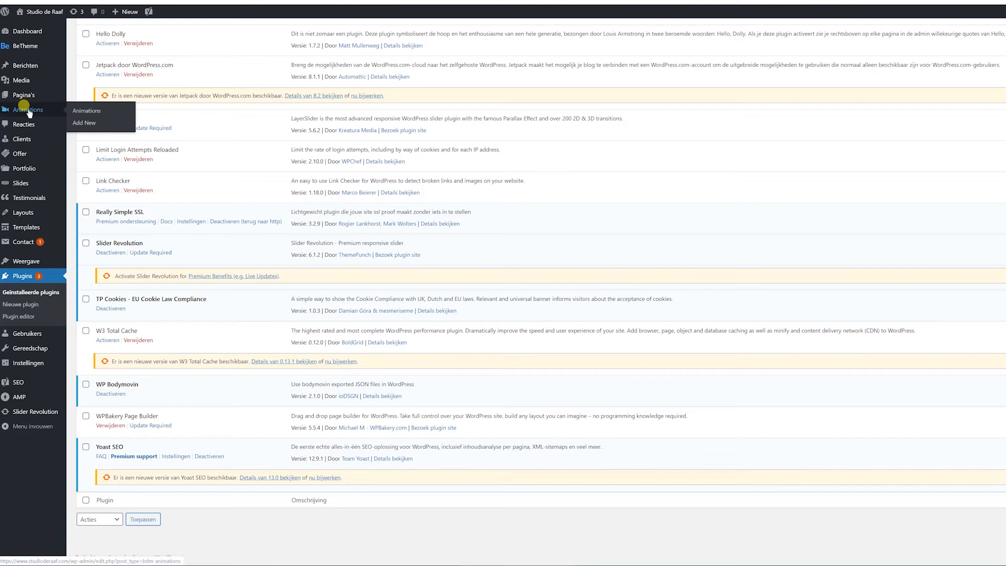
{"action": "mouse_move", "coordinate": [19, 112]}
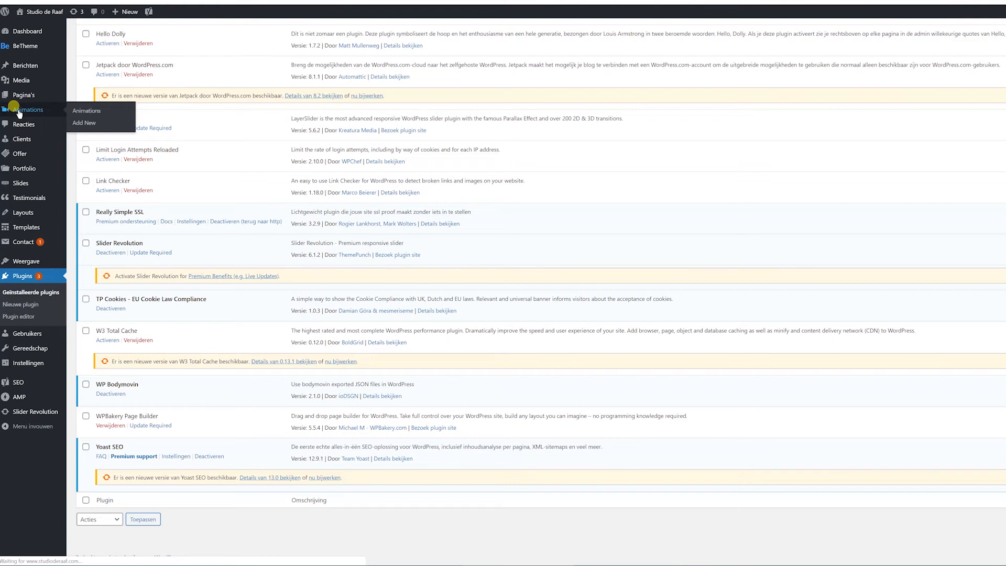
{"action": "left_click", "coordinate": [86, 110]}
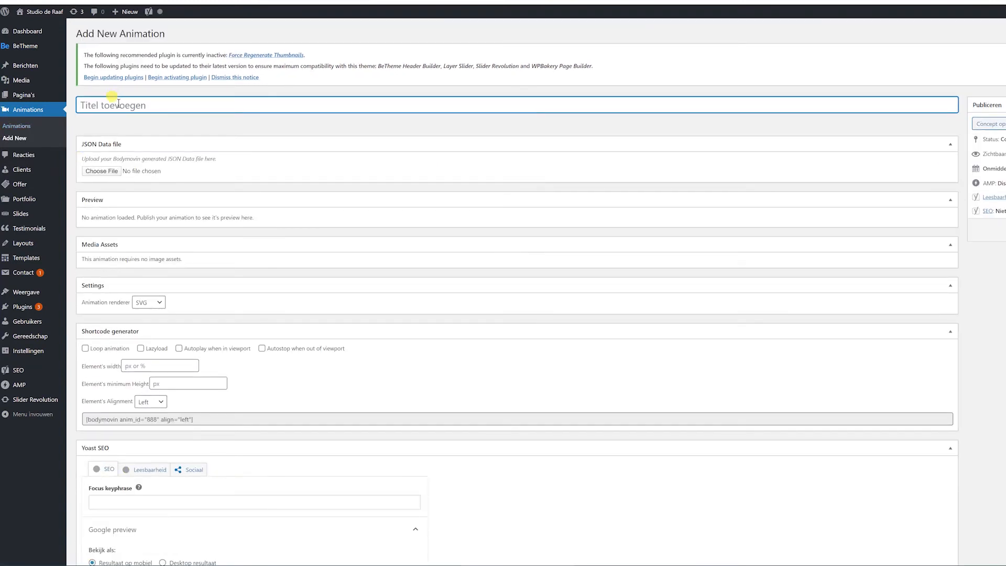
Step: Title the animation 'phone-tablet-animation' and attach animation.json as its JSON data file
{"action": "type", "text": "phone-table"}
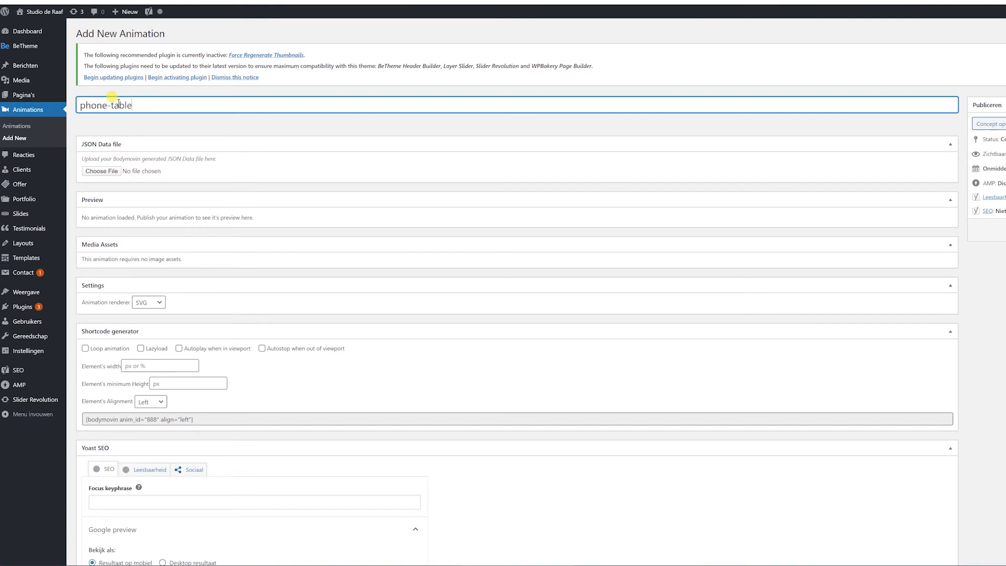
{"action": "type", "text": "t-anima"}
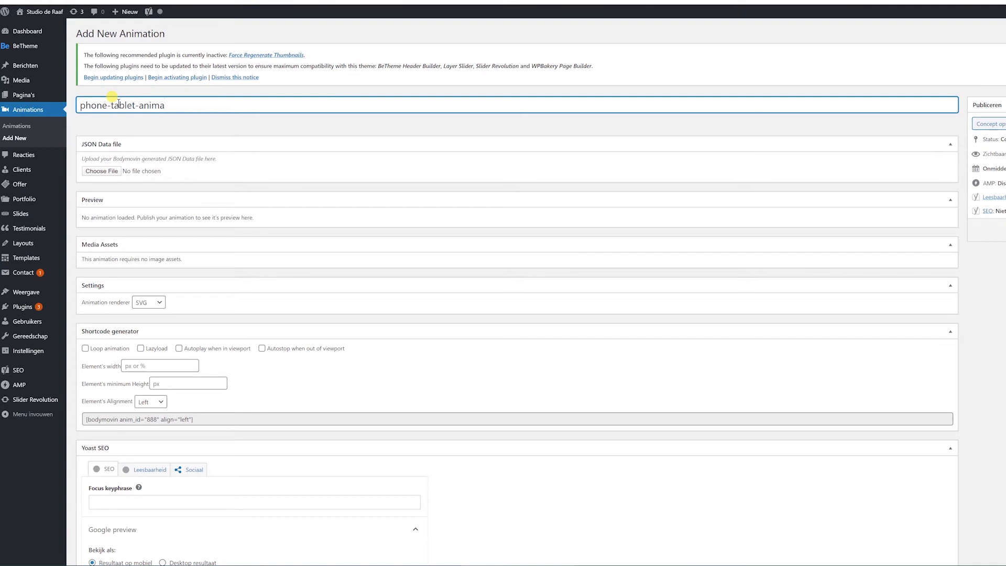
{"action": "type", "text": "tion"}
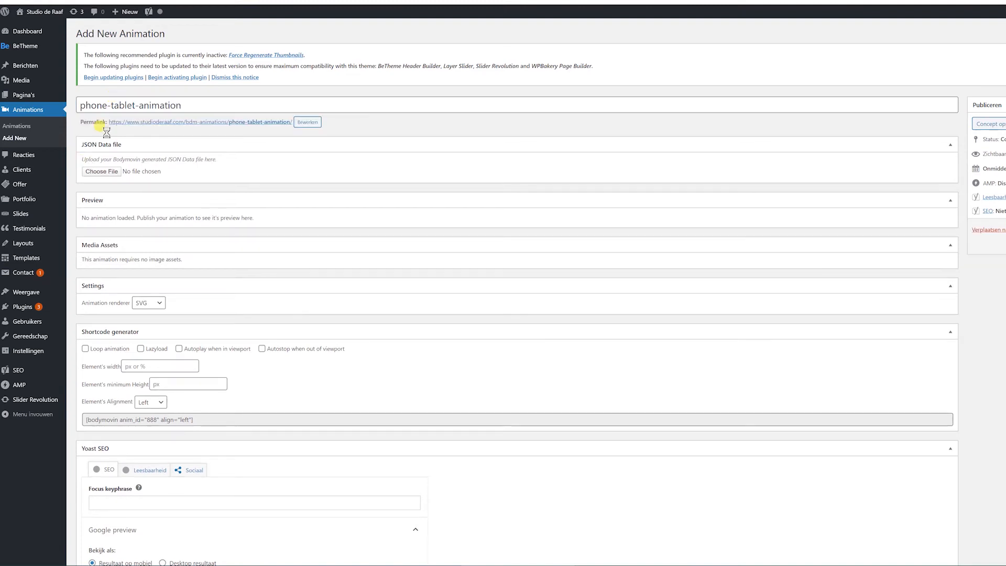
{"action": "left_click", "coordinate": [101, 171]}
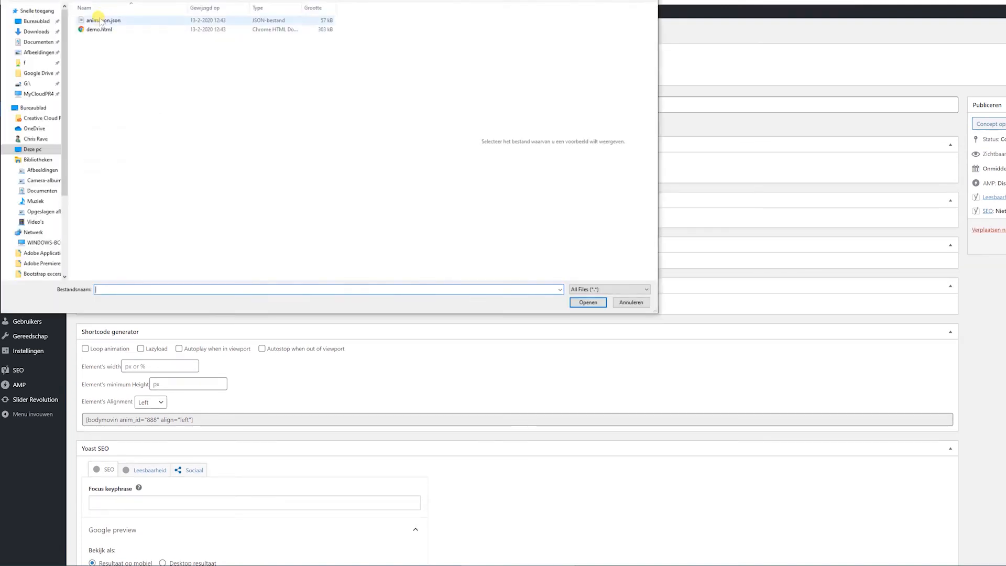
{"action": "left_click", "coordinate": [587, 301]}
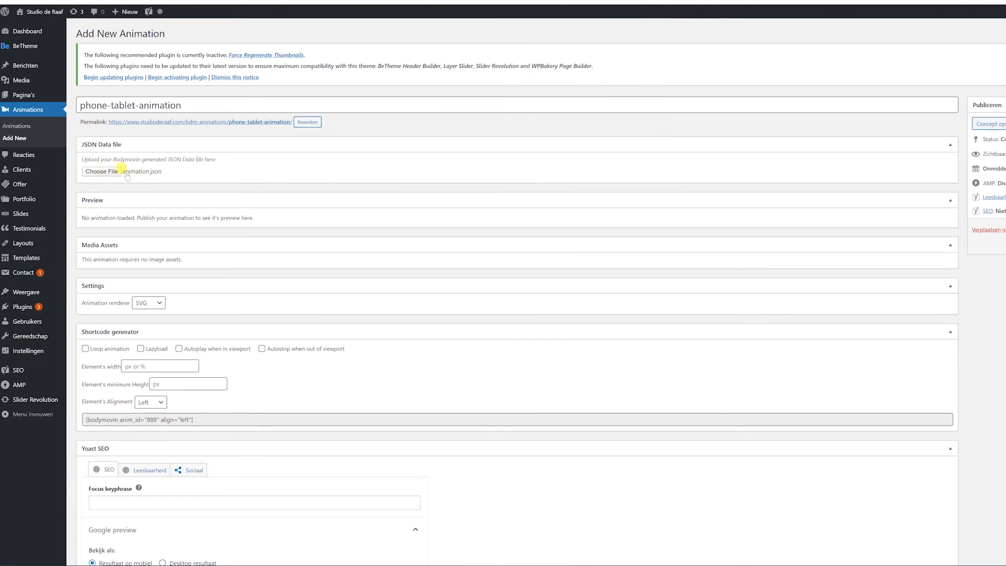
{"action": "mouse_move", "coordinate": [84, 283]}
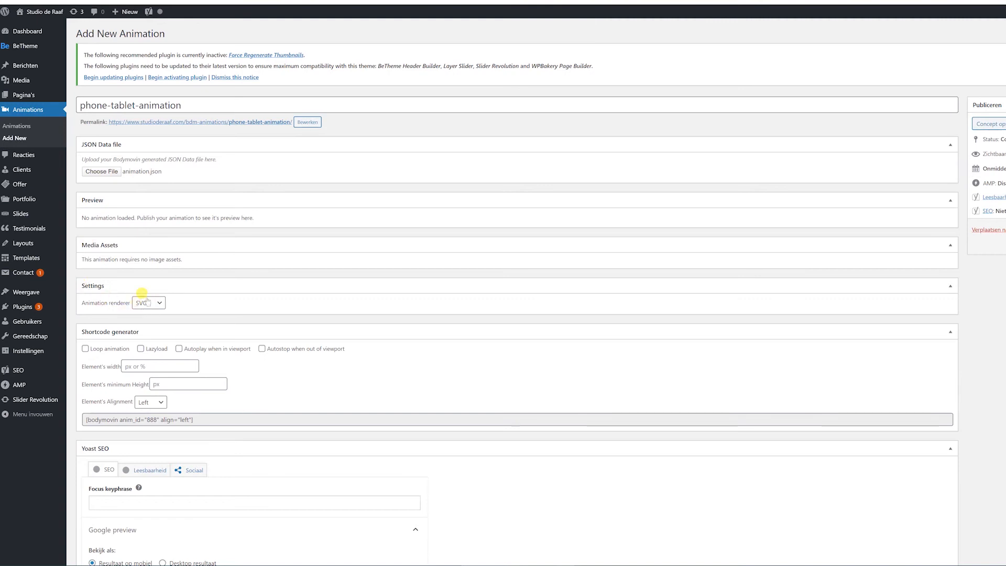
{"action": "mouse_move", "coordinate": [108, 371]}
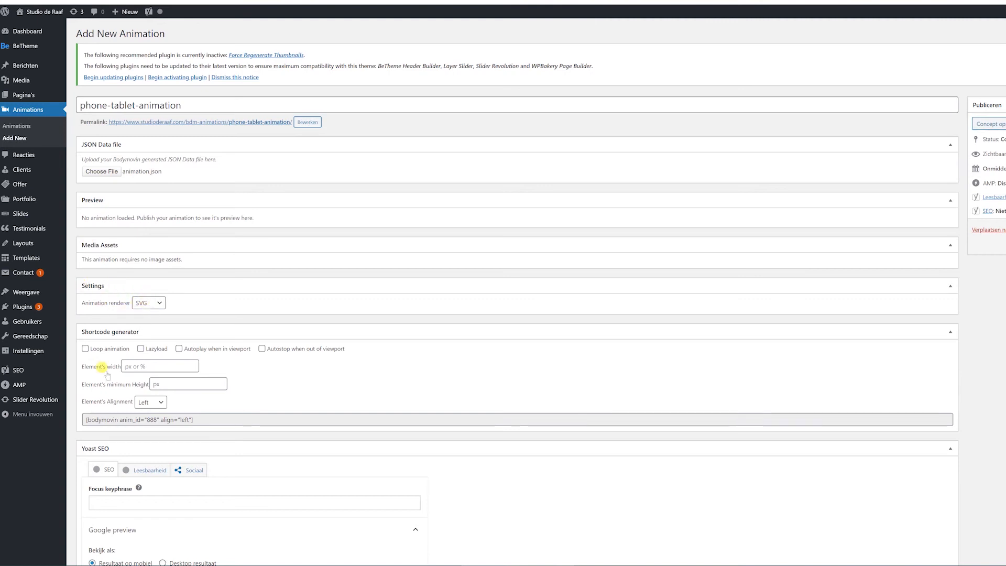
Step: Enable Loop, Autoplay in viewport and Autostop out of viewport, then copy the generated shortcode
{"action": "left_click", "coordinate": [85, 348]}
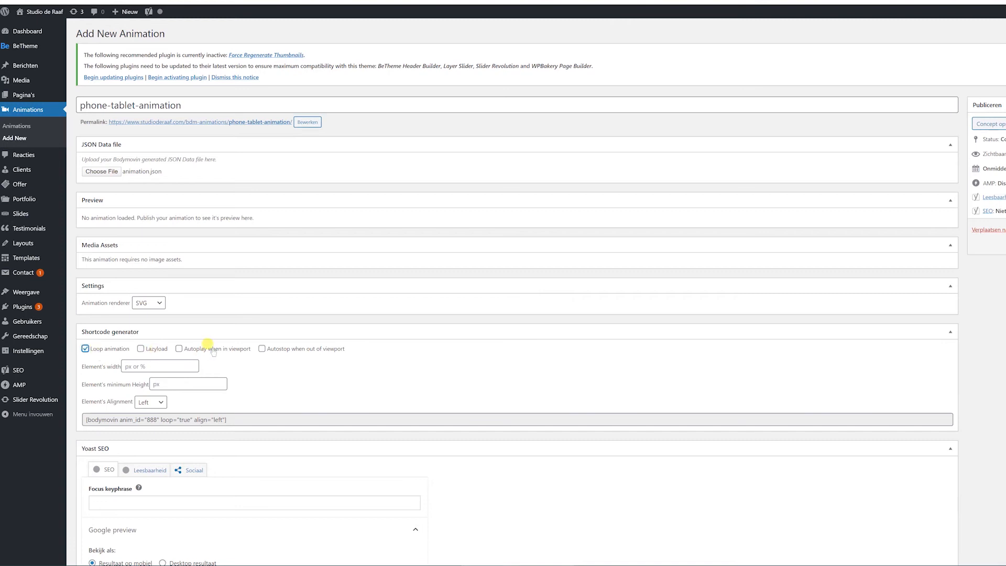
{"action": "left_click", "coordinate": [178, 347]}
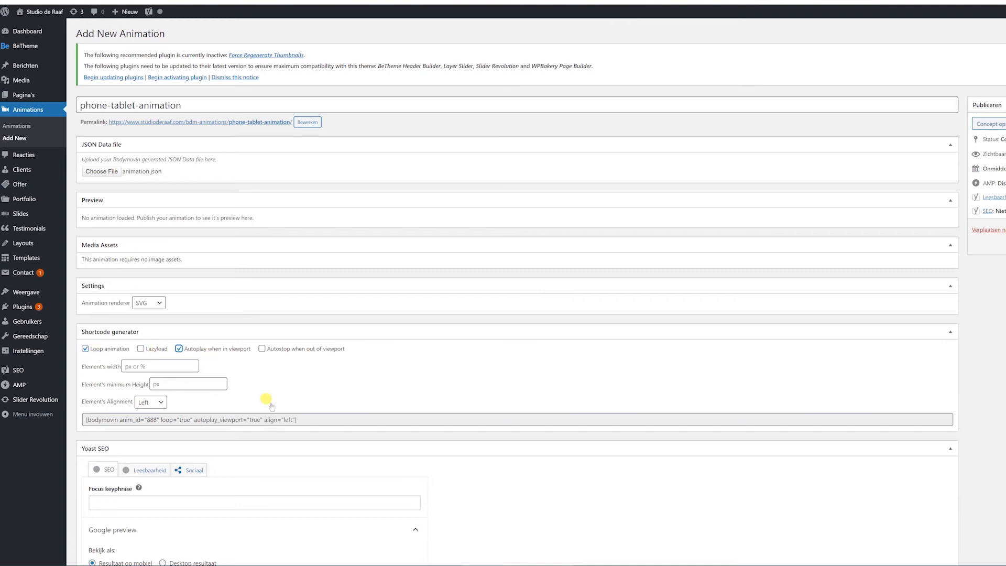
{"action": "left_click", "coordinate": [262, 347]}
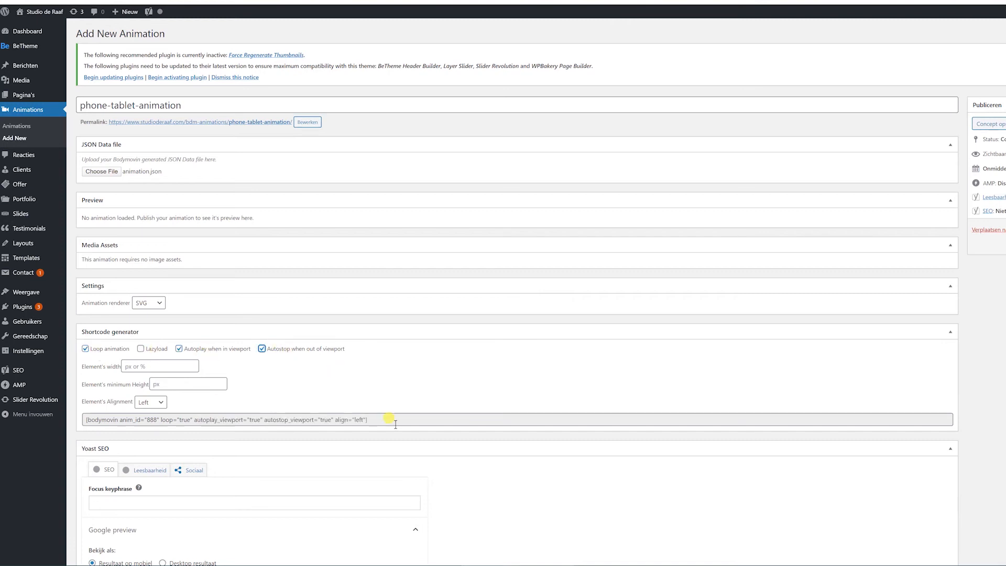
{"action": "left_click", "coordinate": [396, 419]}
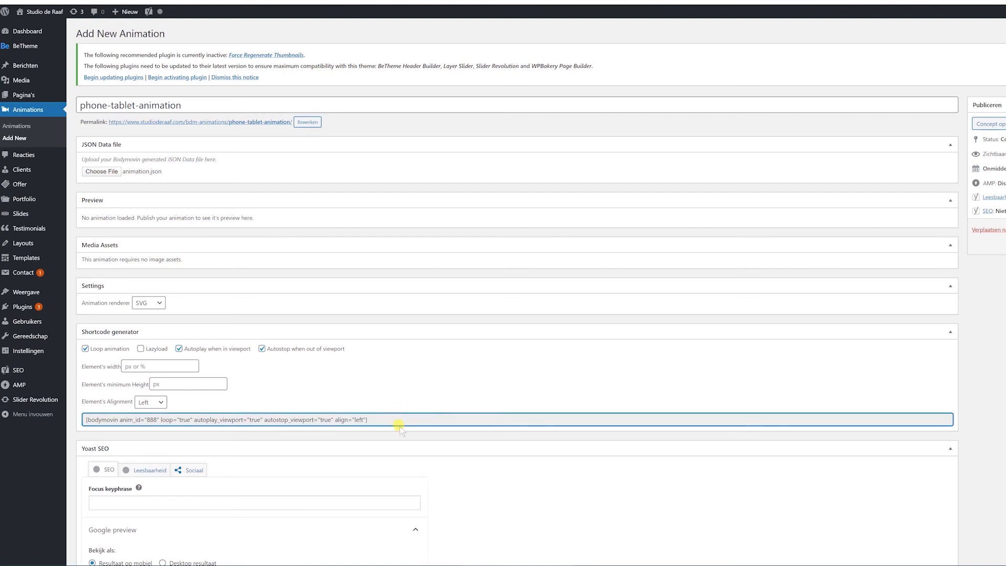
{"action": "mouse_move", "coordinate": [208, 436]}
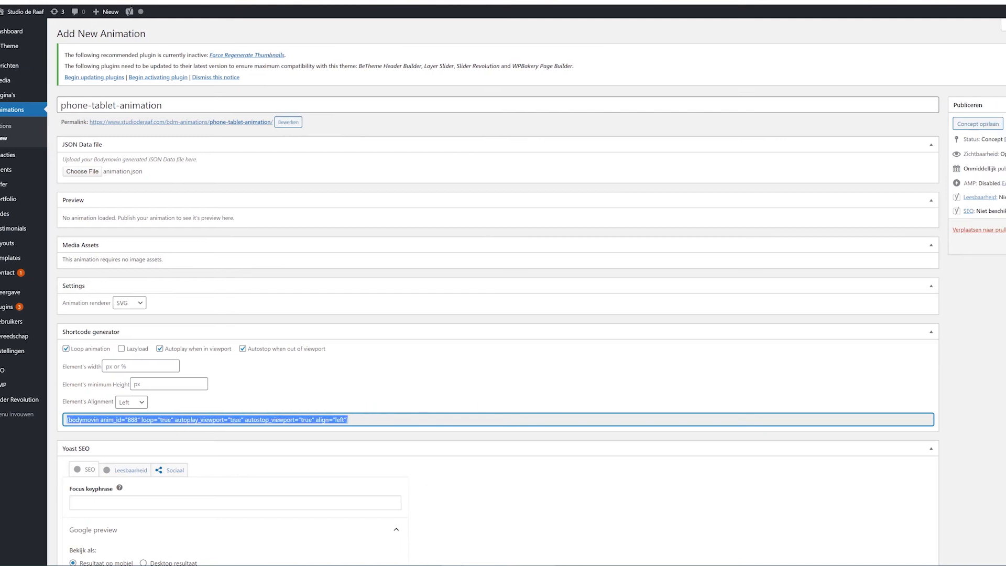
{"action": "left_click", "coordinate": [968, 242]}
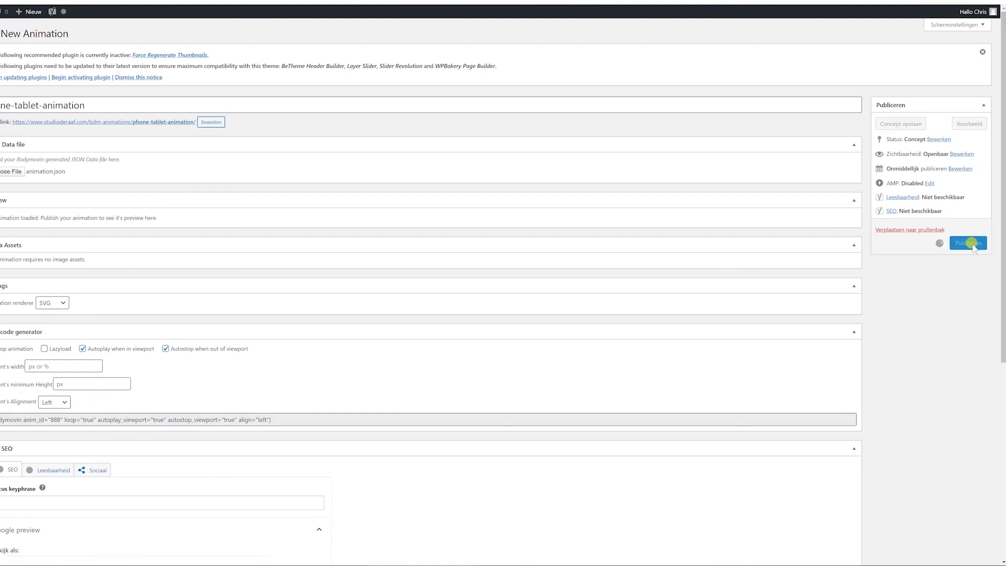
Step: Publish the animation and open the Home page for editing
{"action": "left_click", "coordinate": [968, 242]}
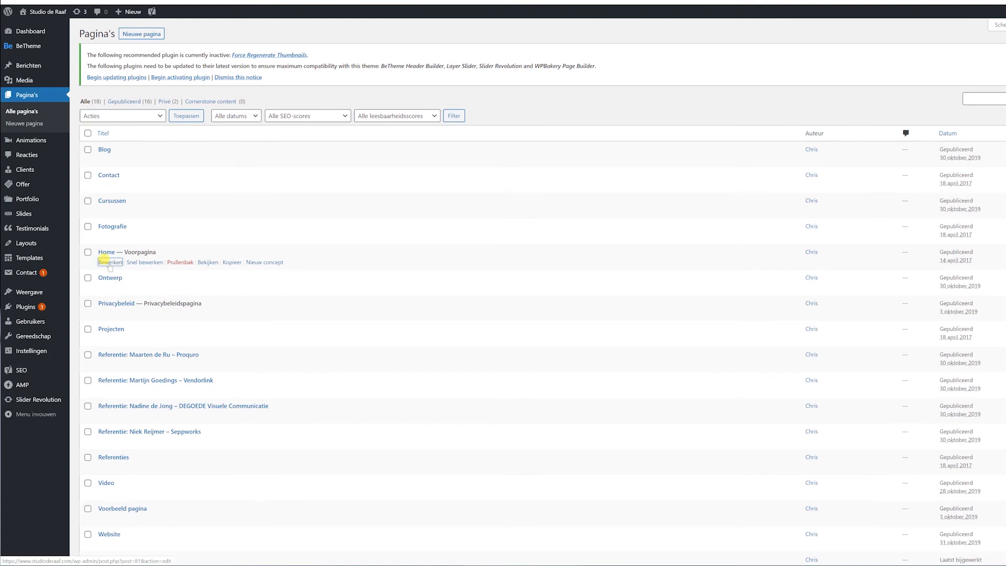
{"action": "left_click", "coordinate": [110, 262]}
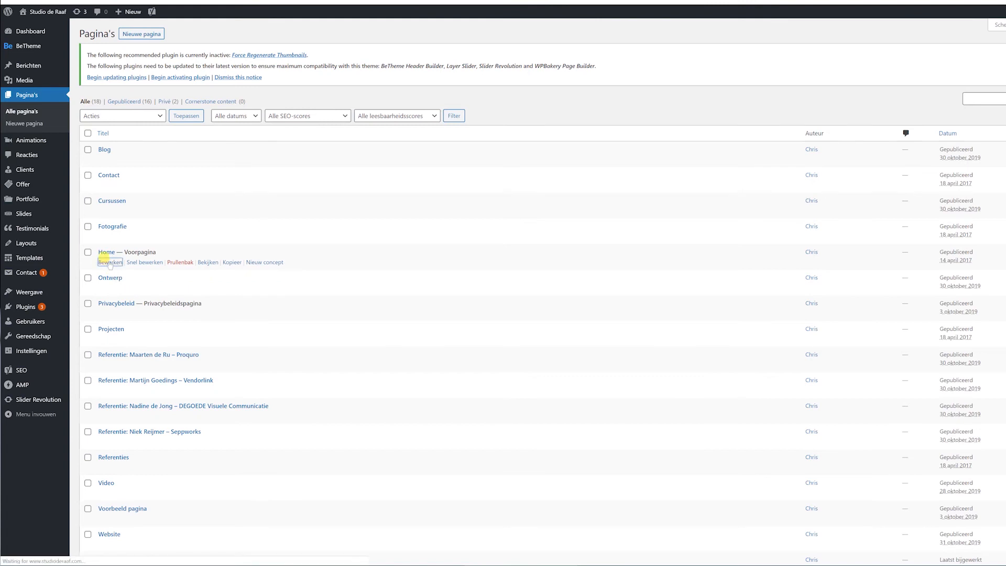
{"action": "left_click", "coordinate": [110, 262]}
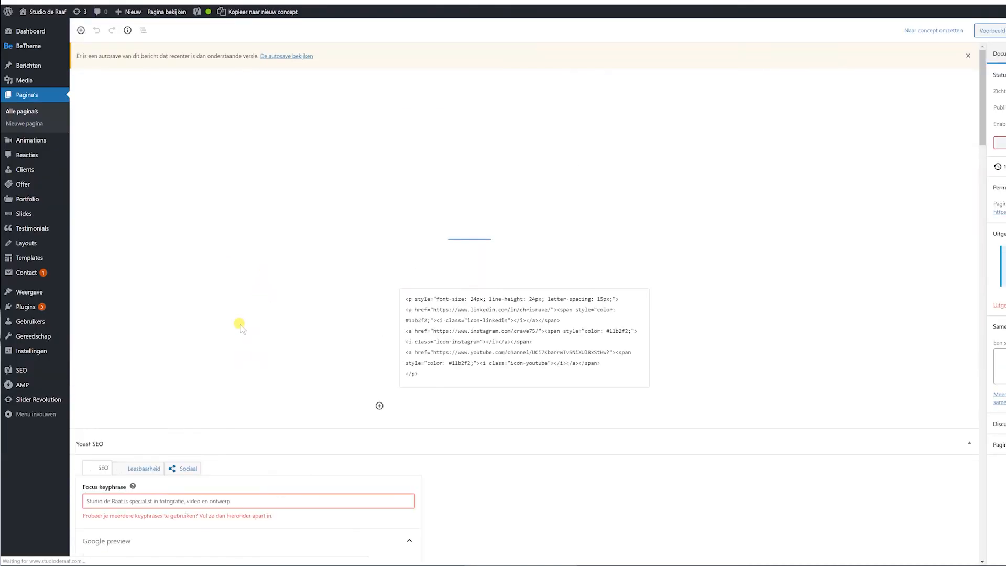
Step: Scroll to the Muffin Builder sections and paste the shortcode into a column's content
{"action": "scroll", "scroll_direction": "down", "scroll_amount": 3}
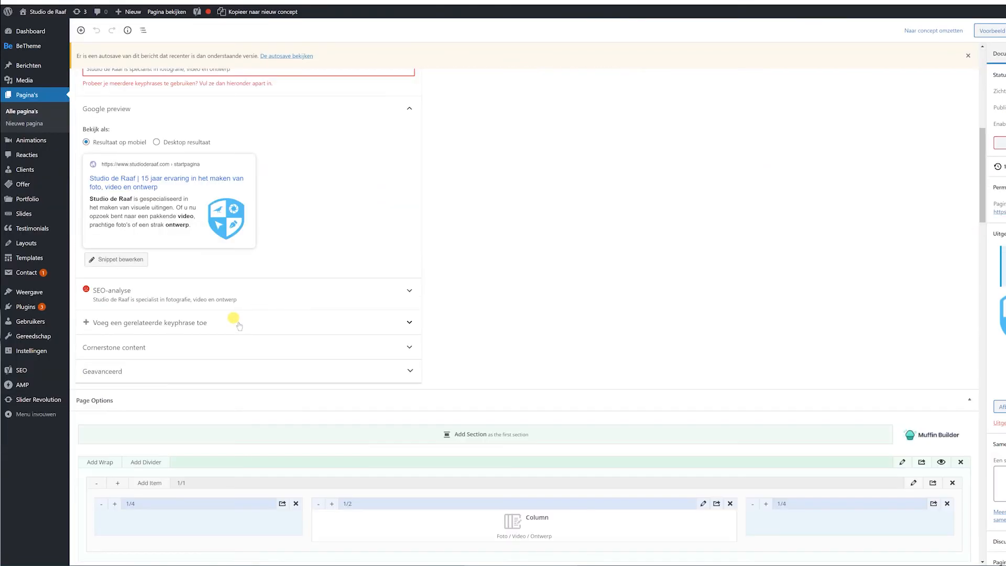
{"action": "scroll", "scroll_direction": "down", "scroll_amount": 3}
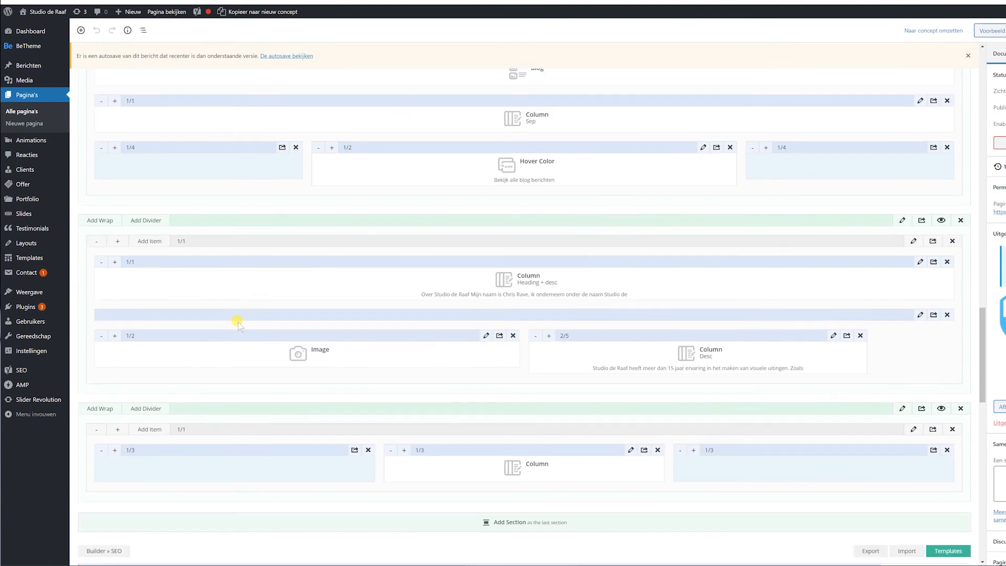
{"action": "scroll", "scroll_direction": "down", "scroll_amount": 3}
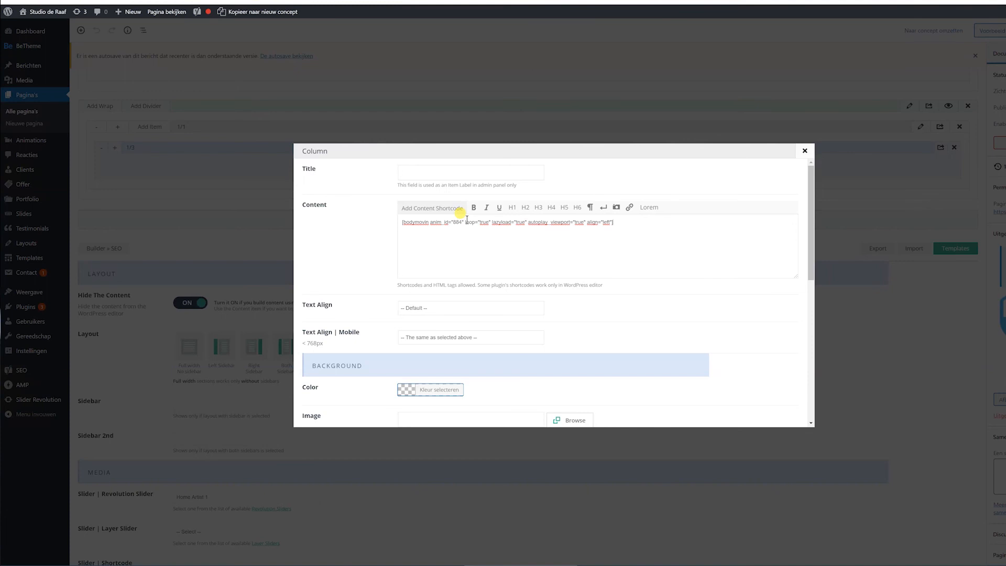
{"action": "mouse_move", "coordinate": [733, 314]}
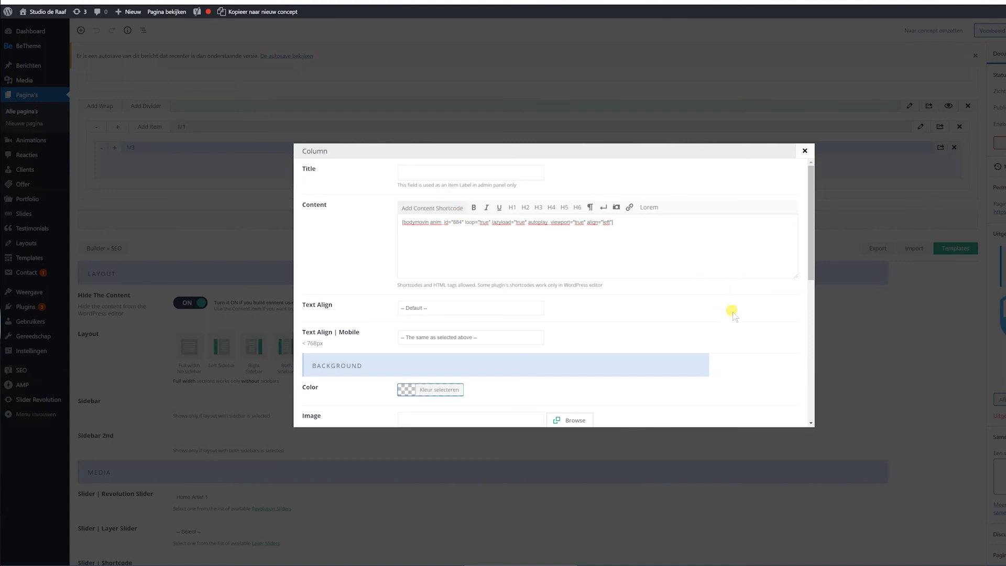
{"action": "left_click", "coordinate": [803, 150]}
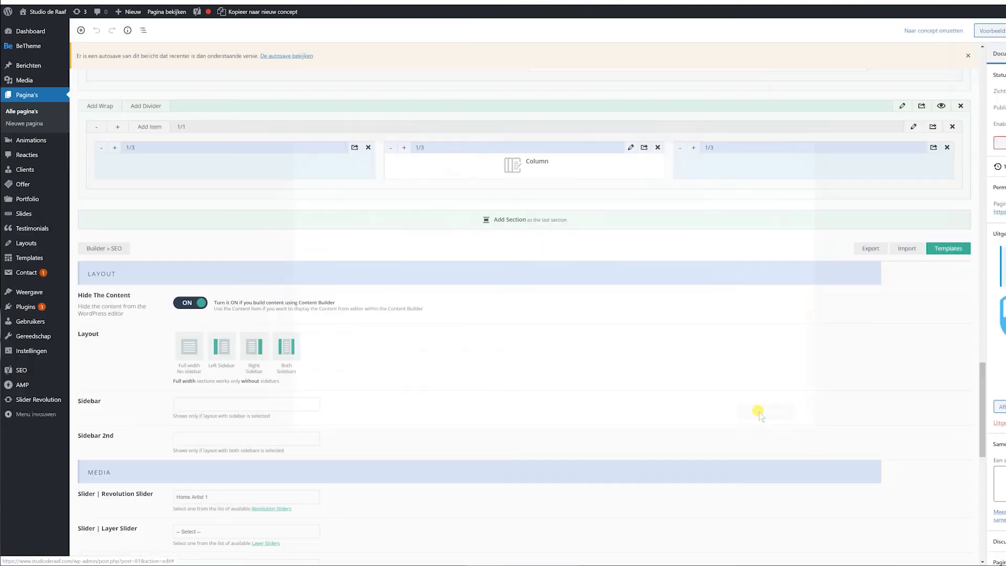
Step: View the live Studio de Raaf homepage in the browser and scroll through it
{"action": "left_click", "coordinate": [166, 11]}
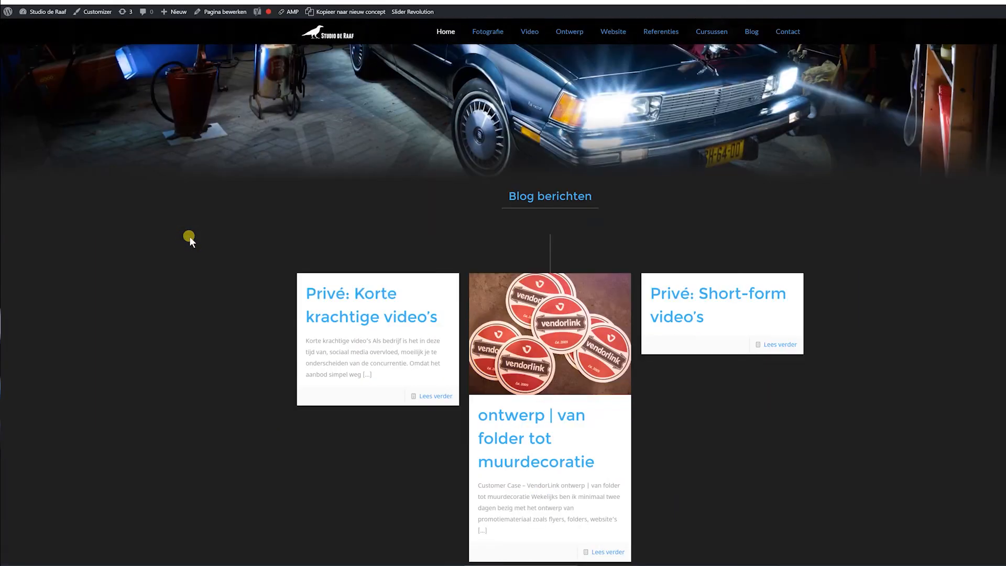
{"action": "scroll", "scroll_direction": "down", "scroll_amount": 3}
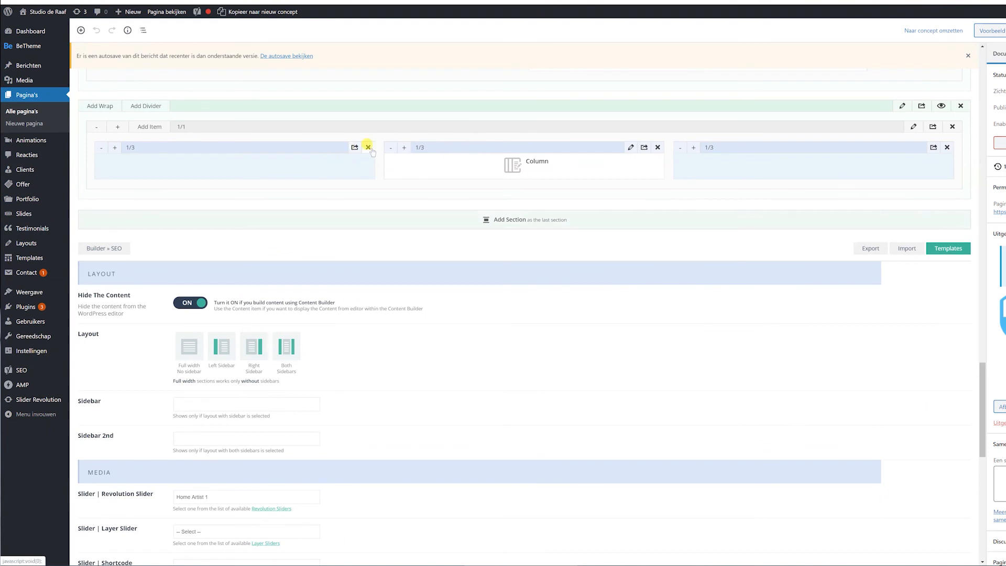
Step: Delete the empty 1/3 columns and widen the animation column to 1/1 full width
{"action": "left_click", "coordinate": [368, 147]}
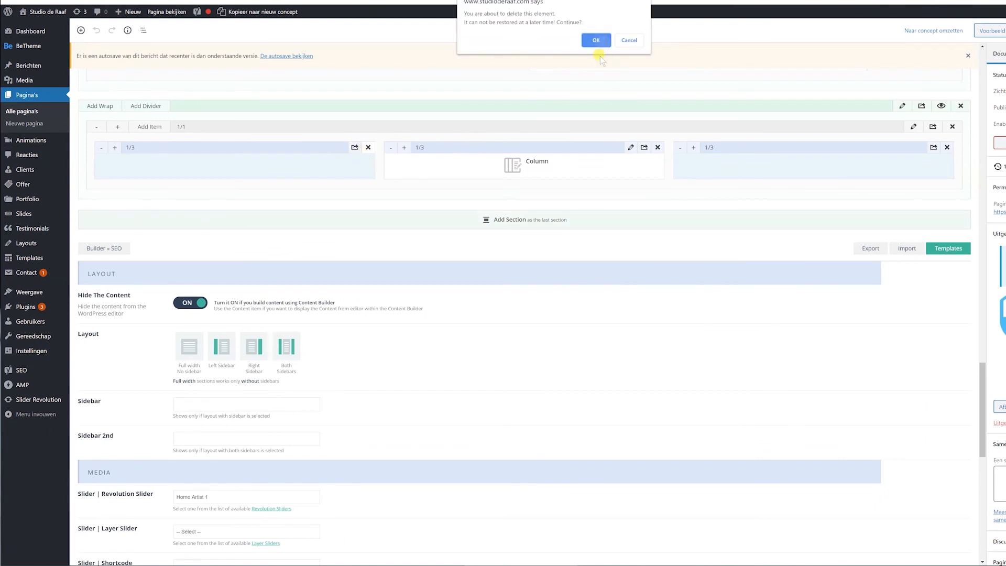
{"action": "left_click", "coordinate": [595, 39]}
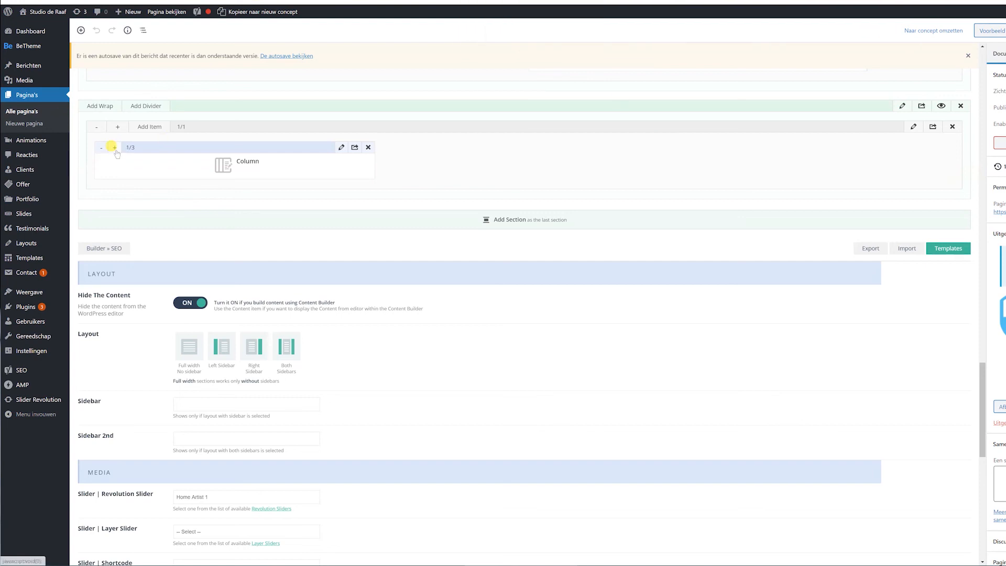
{"action": "left_click", "coordinate": [113, 147]}
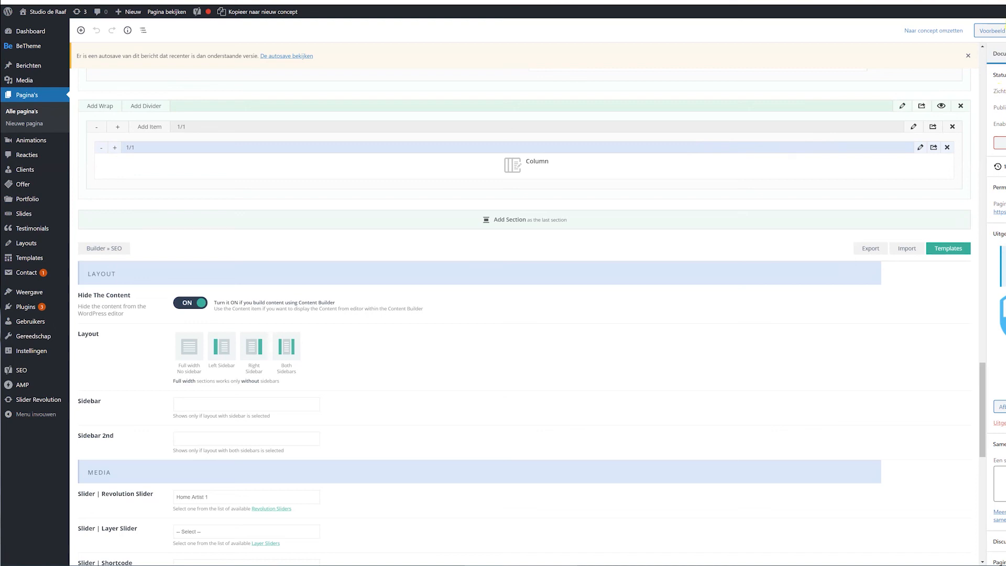
{"action": "left_click", "coordinate": [167, 11]}
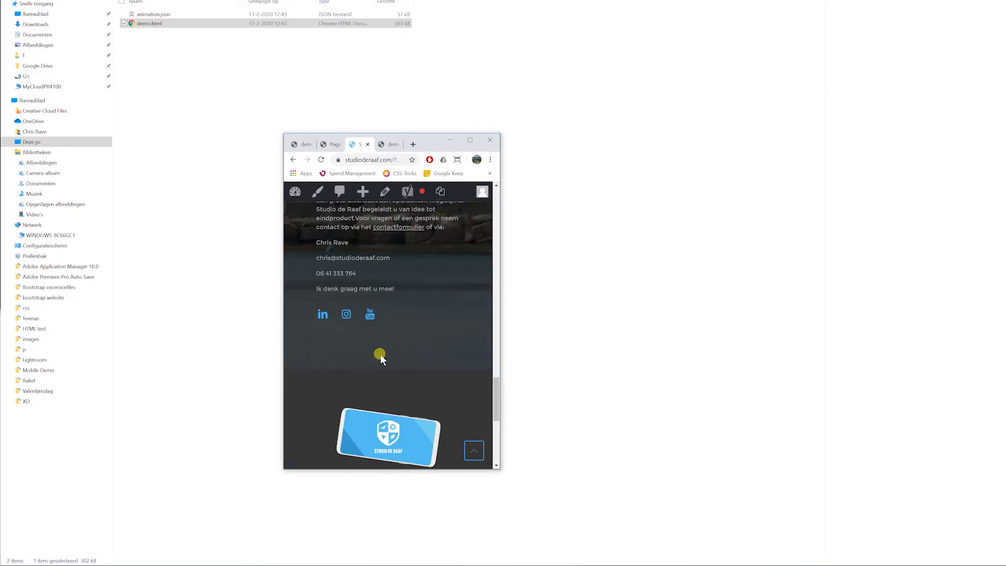
Step: Maximize the browser window so the tablet animation spans the full-width homepage
{"action": "scroll", "scroll_direction": "down", "scroll_amount": 3}
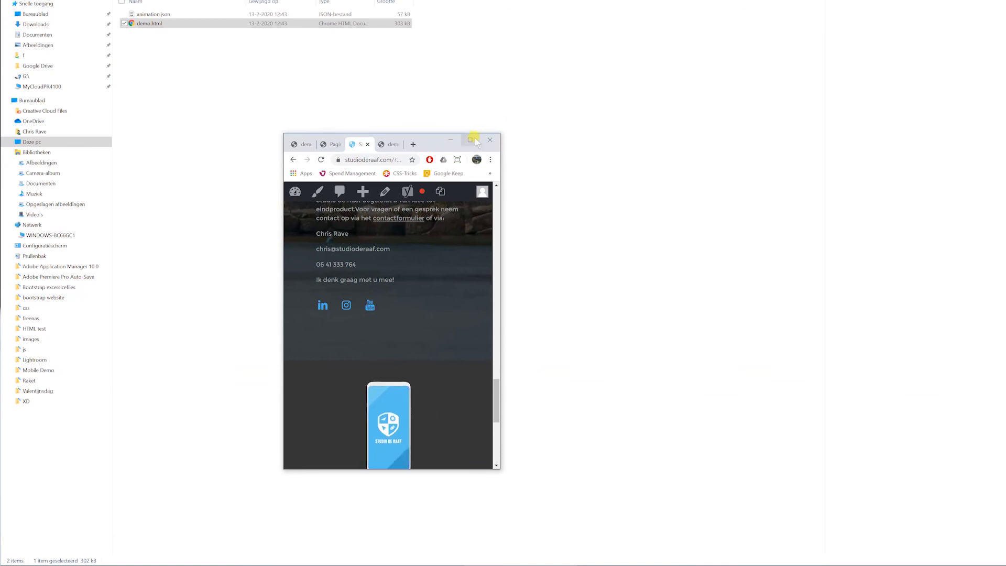
{"action": "left_click", "coordinate": [471, 139]}
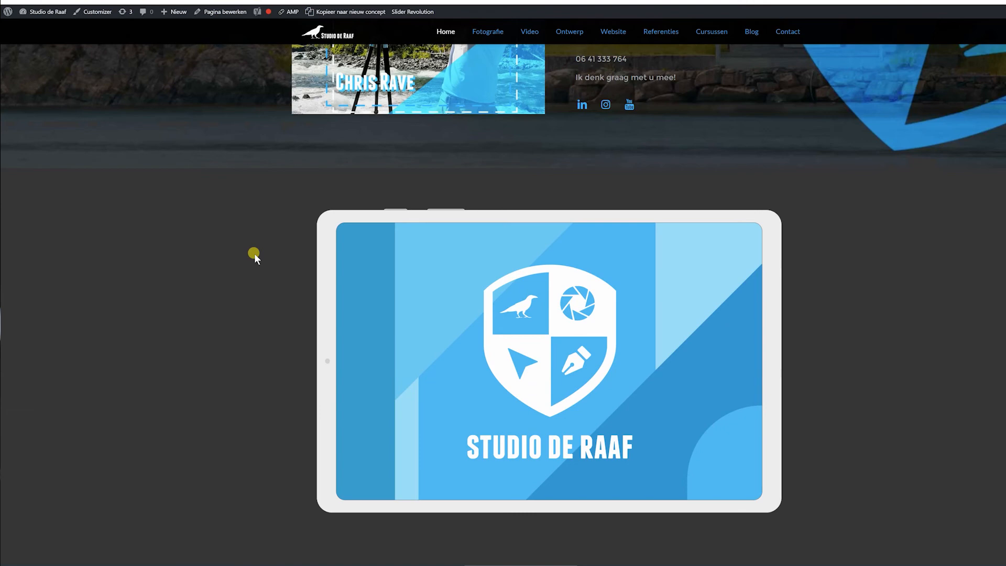
{"action": "scroll", "scroll_direction": "up", "scroll_amount": 3}
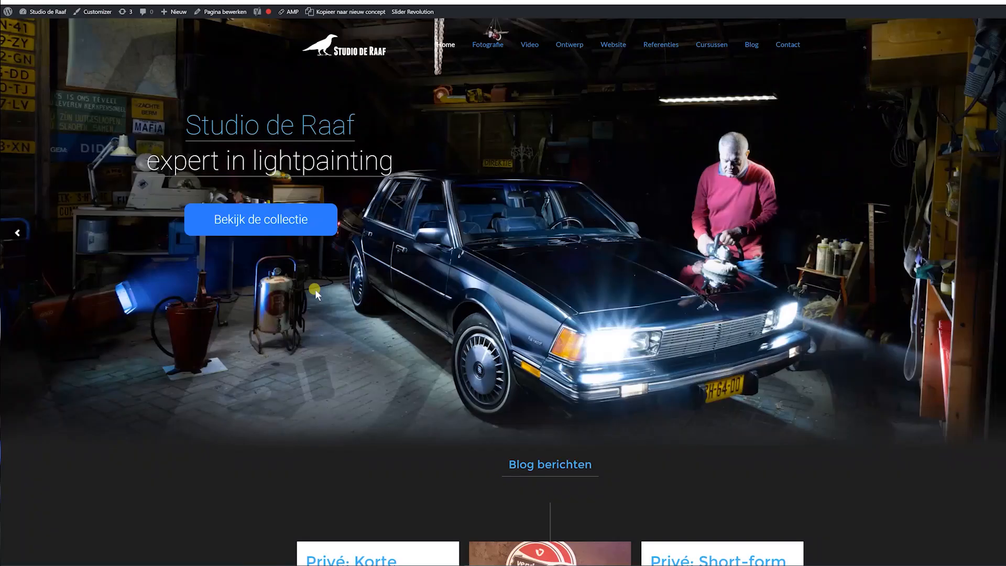